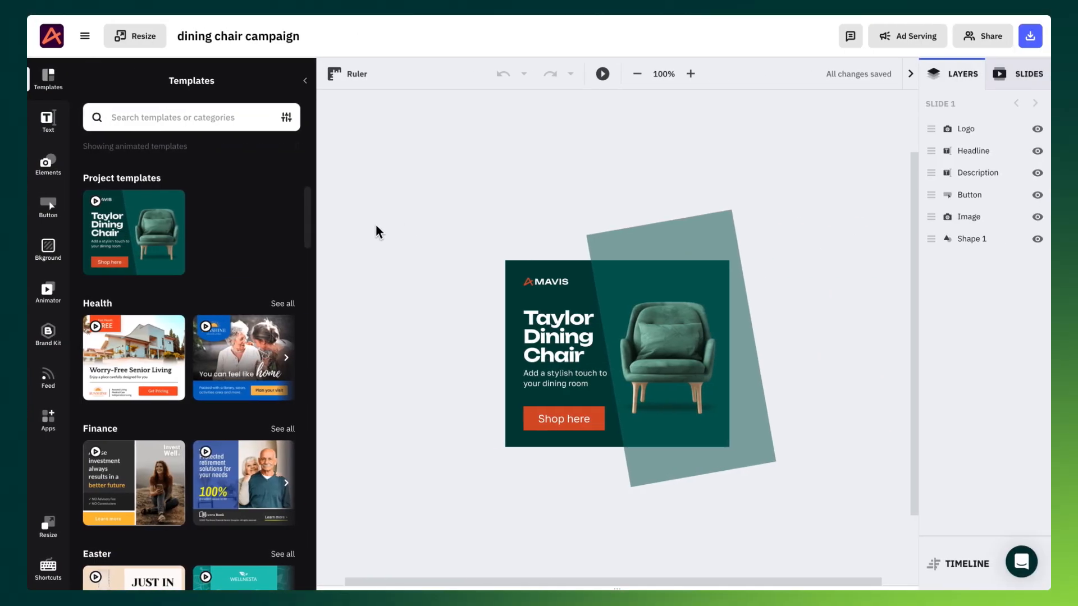
Generate a display-size set from the chair ad, stepping to the horizontal layout and previewing the set
left_click(135, 36)
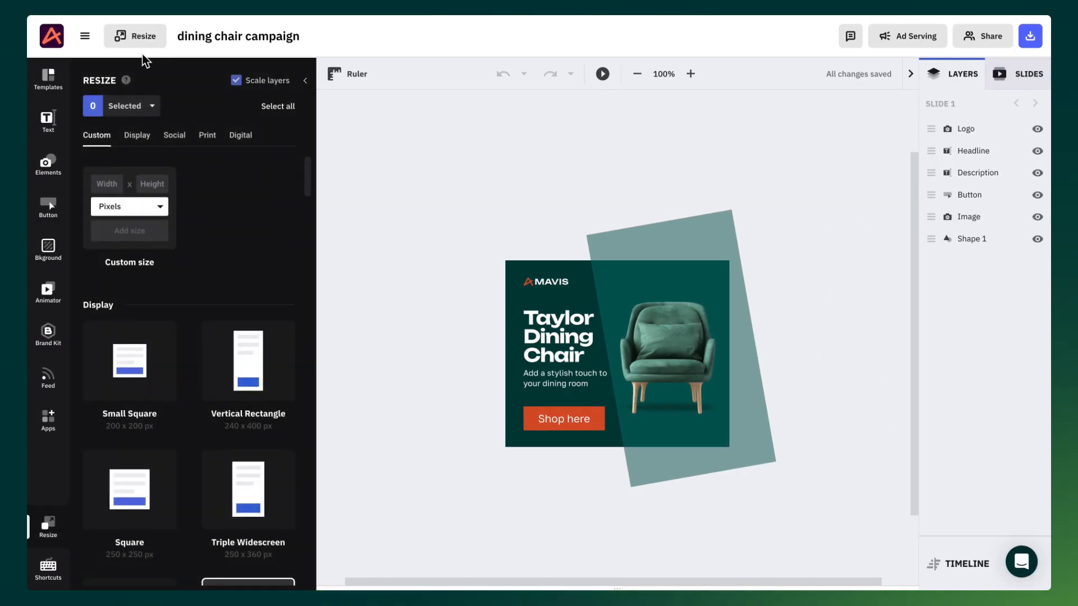
left_click(47, 77)
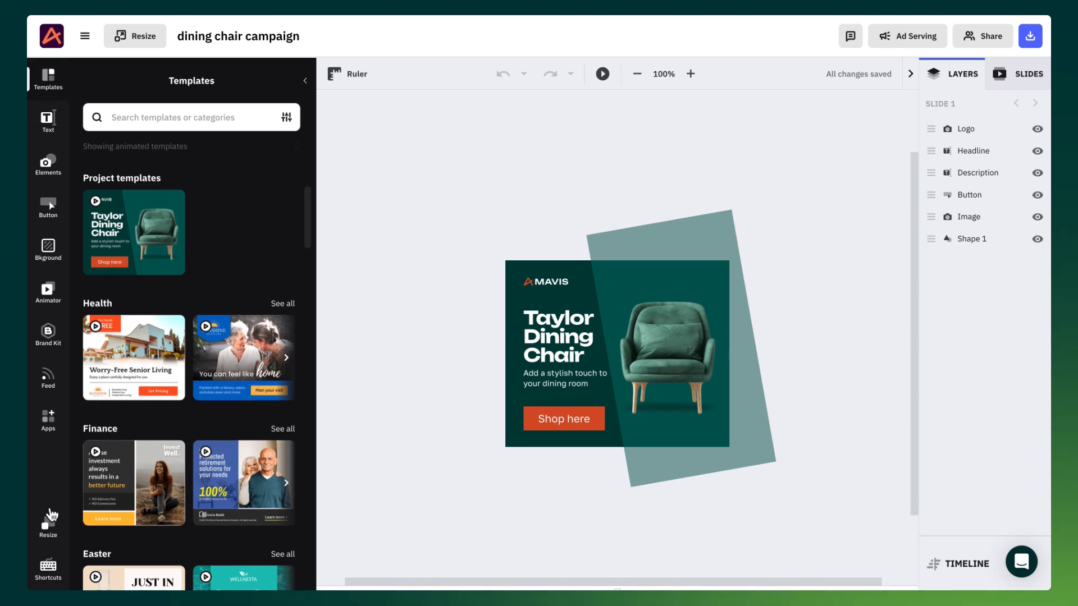
left_click(47, 523)
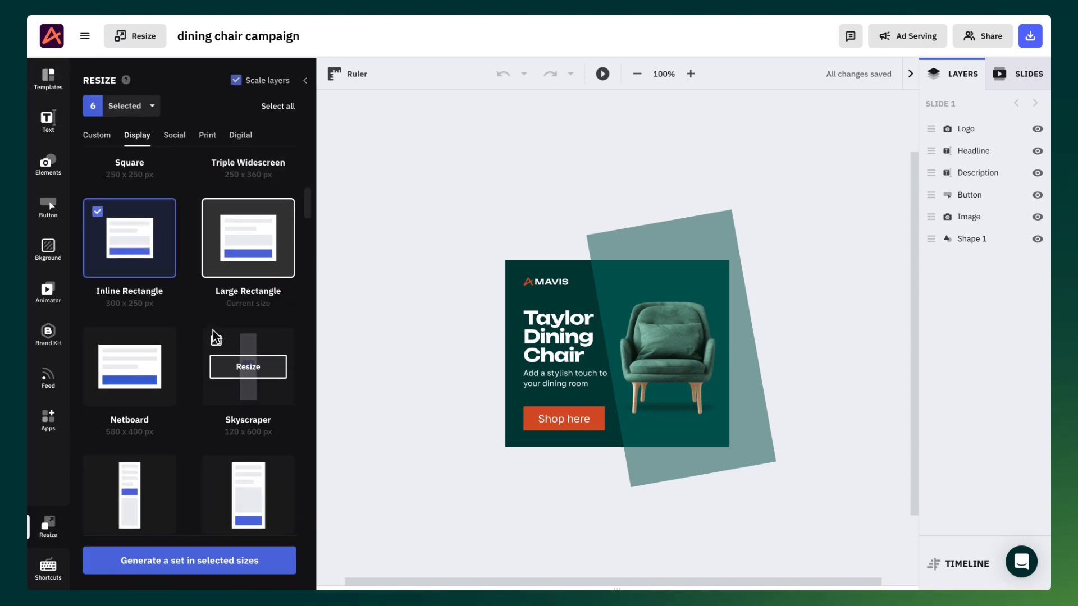
left_click(189, 560)
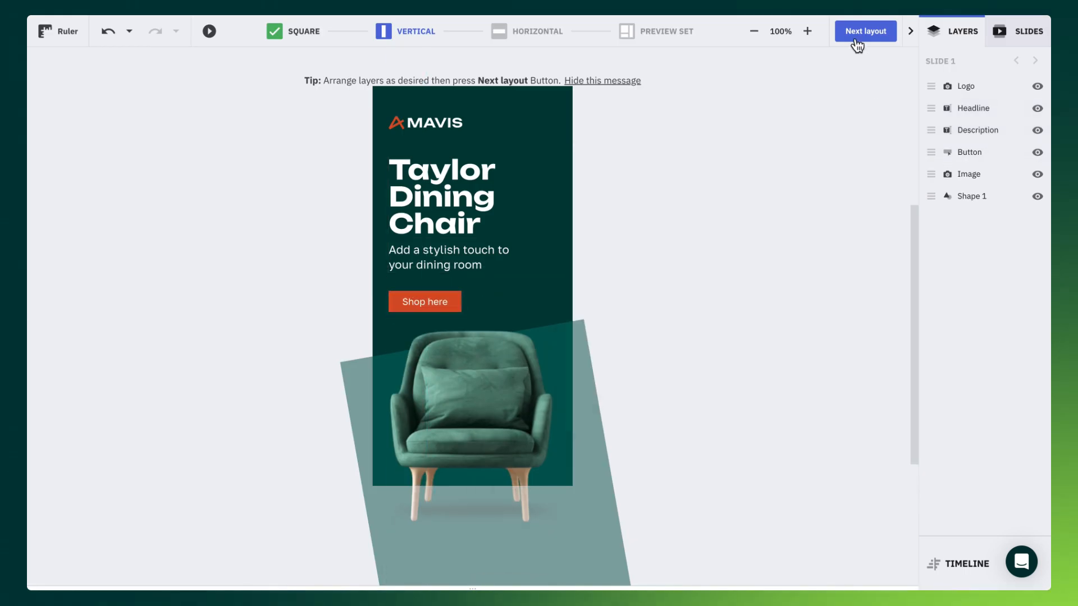
left_click(864, 31)
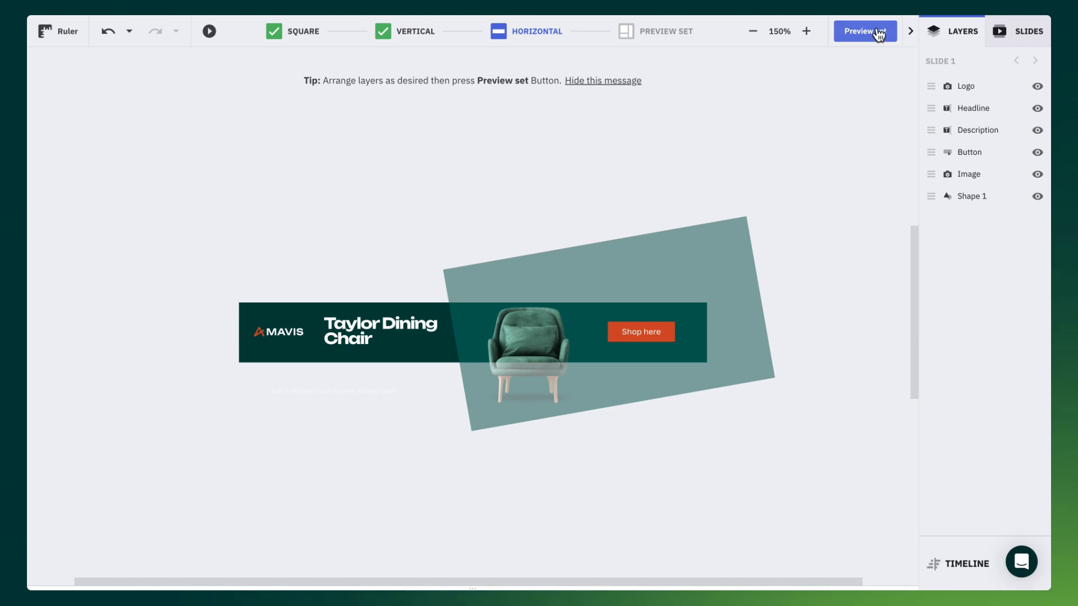
left_click(863, 31)
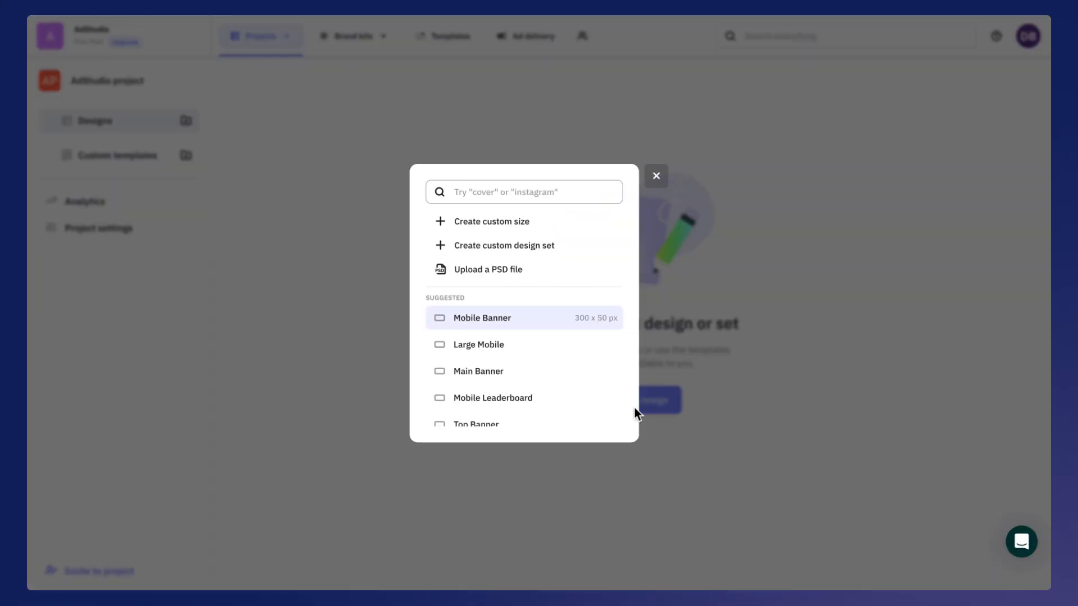
Search 'display' and pick the 21-size Display design set
type("display")
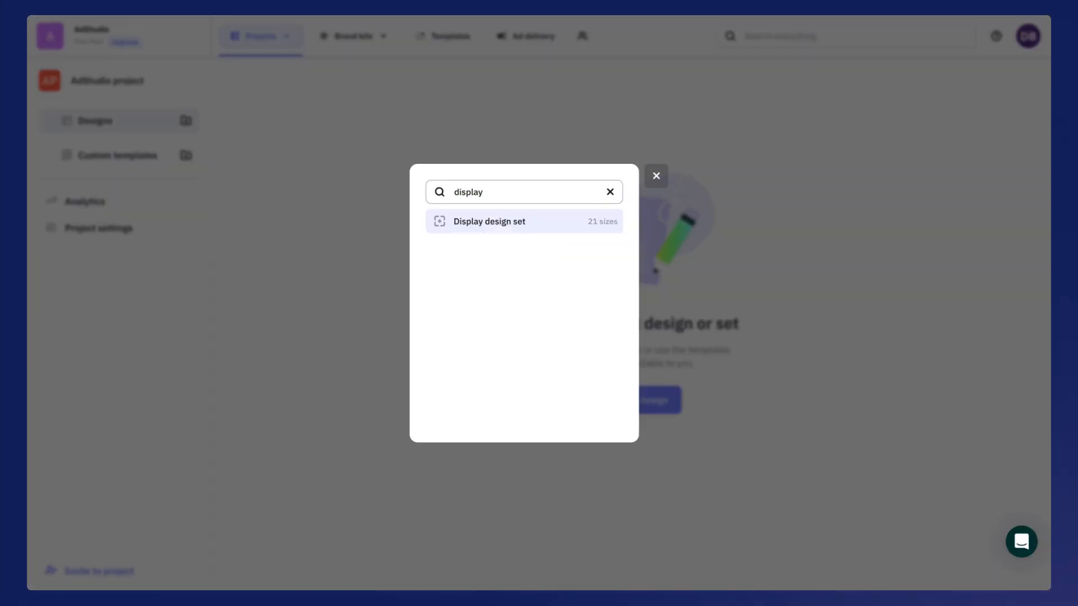
left_click(524, 221)
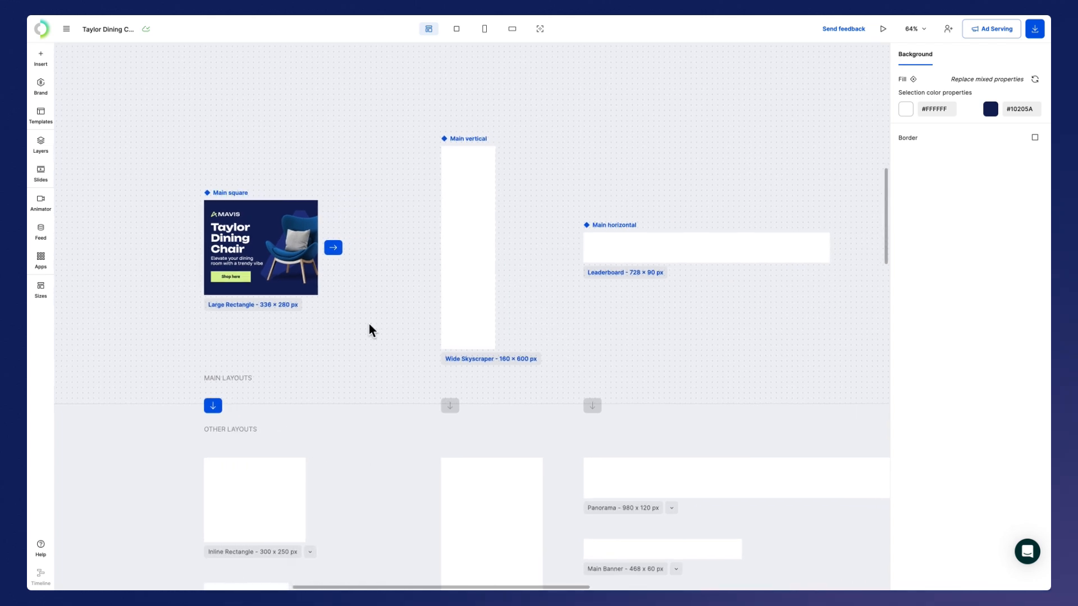
left_click(371, 328)
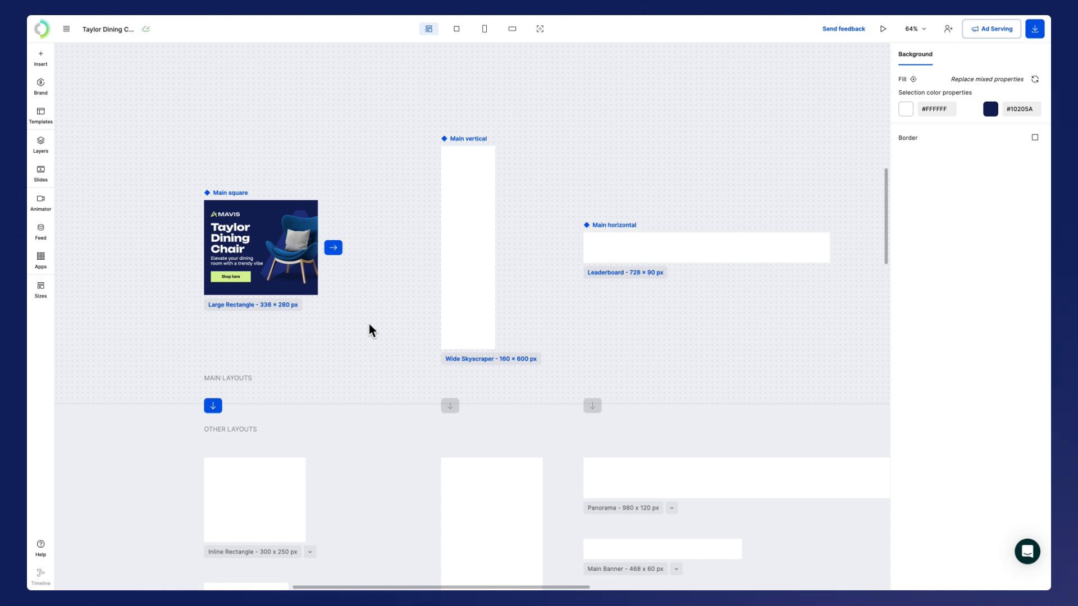
Copy the Main square's elements and properties to the vertical and horizontal main layouts
left_click(333, 247)
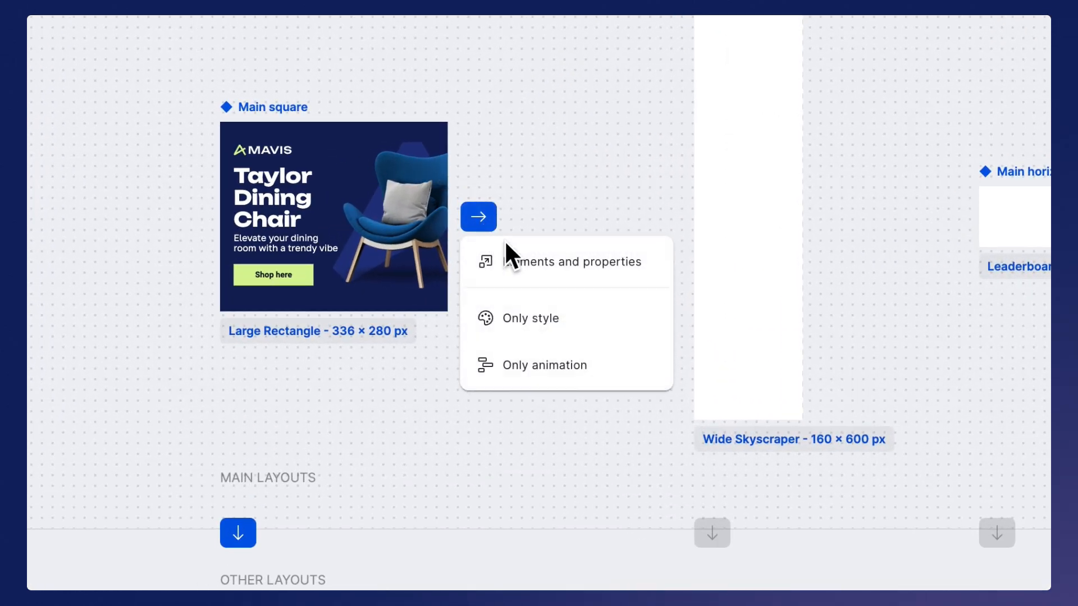
left_click(571, 262)
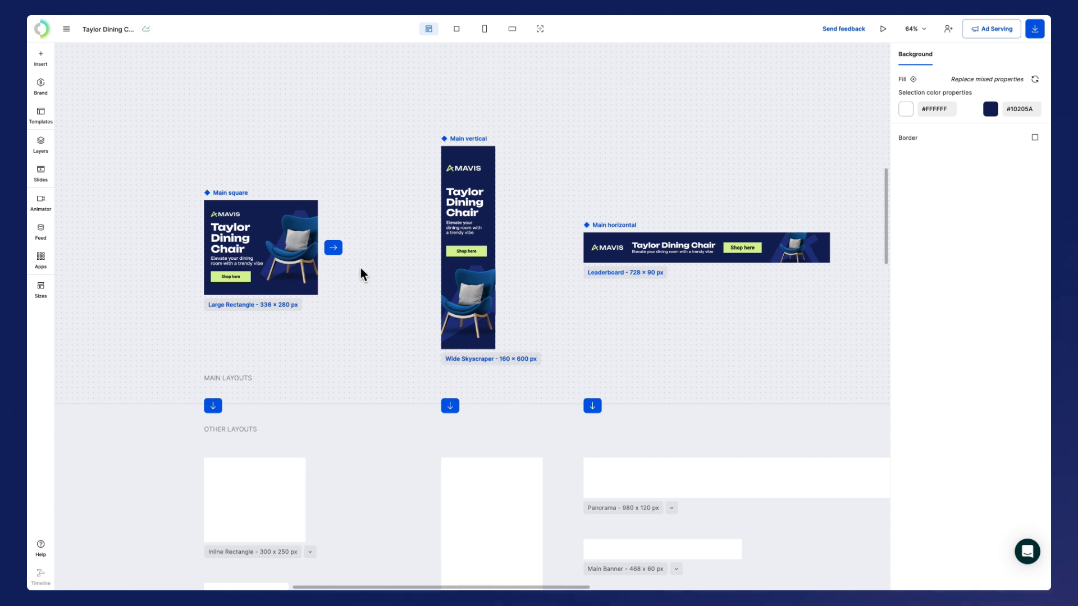
mouse_move(264, 387)
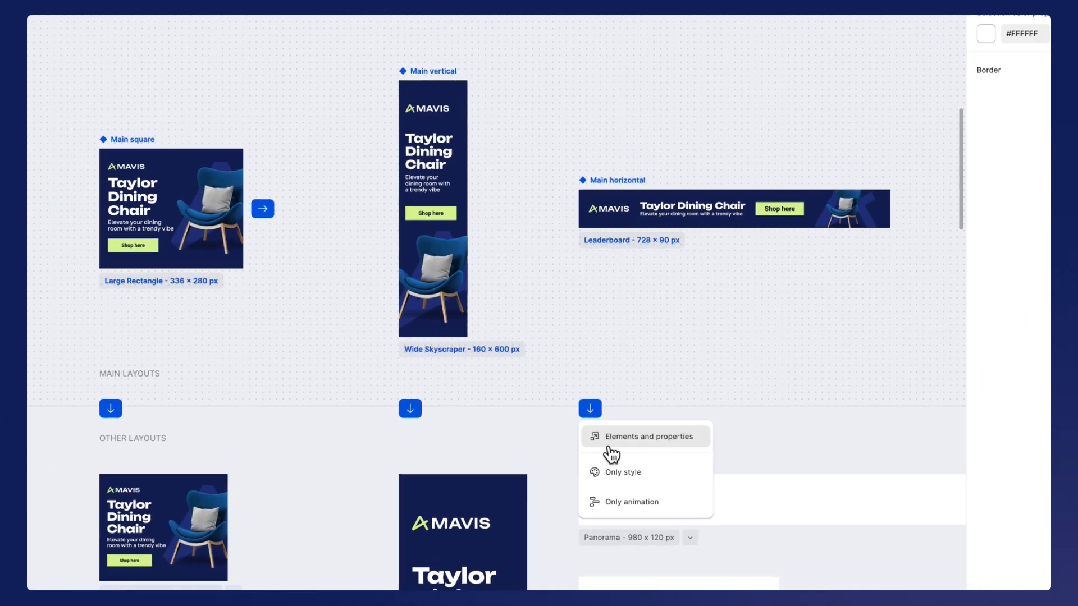
Copy each main layout's elements and properties down to the remaining square and other sizes
left_click(646, 437)
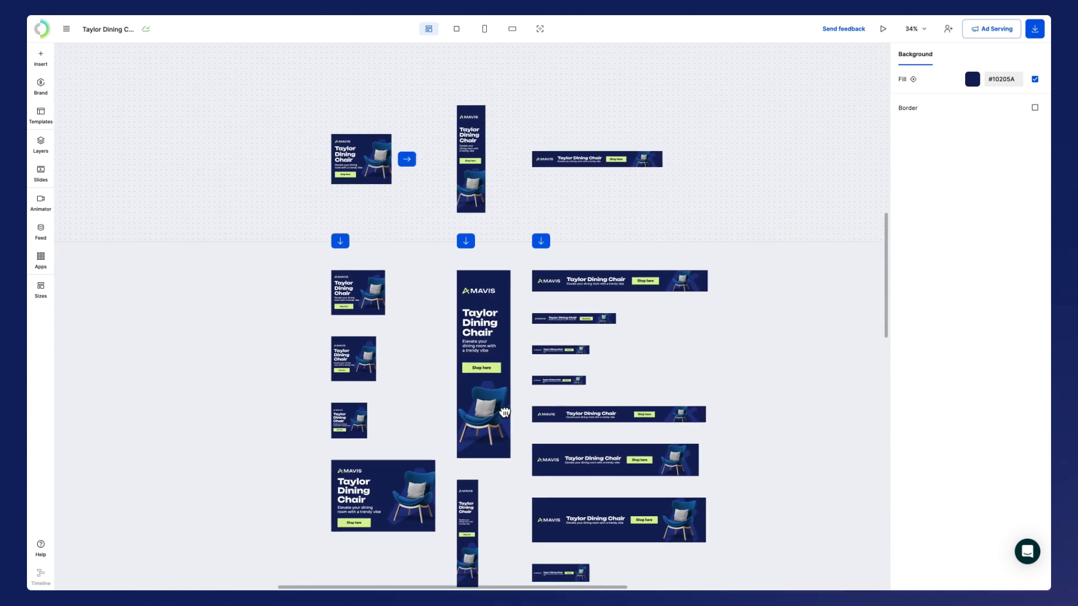
scroll("down", 3)
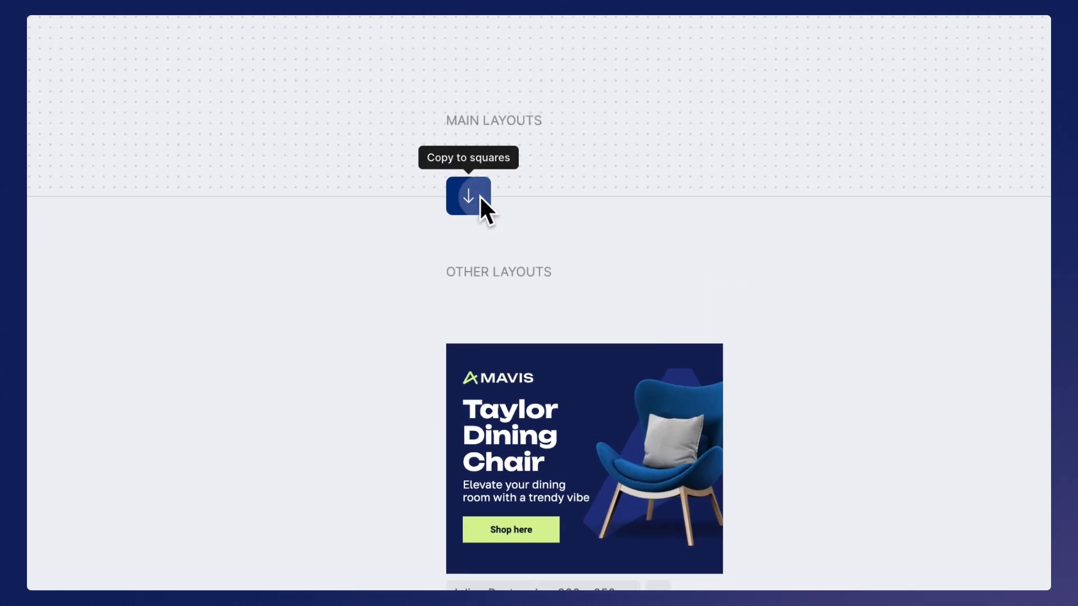
left_click(469, 196)
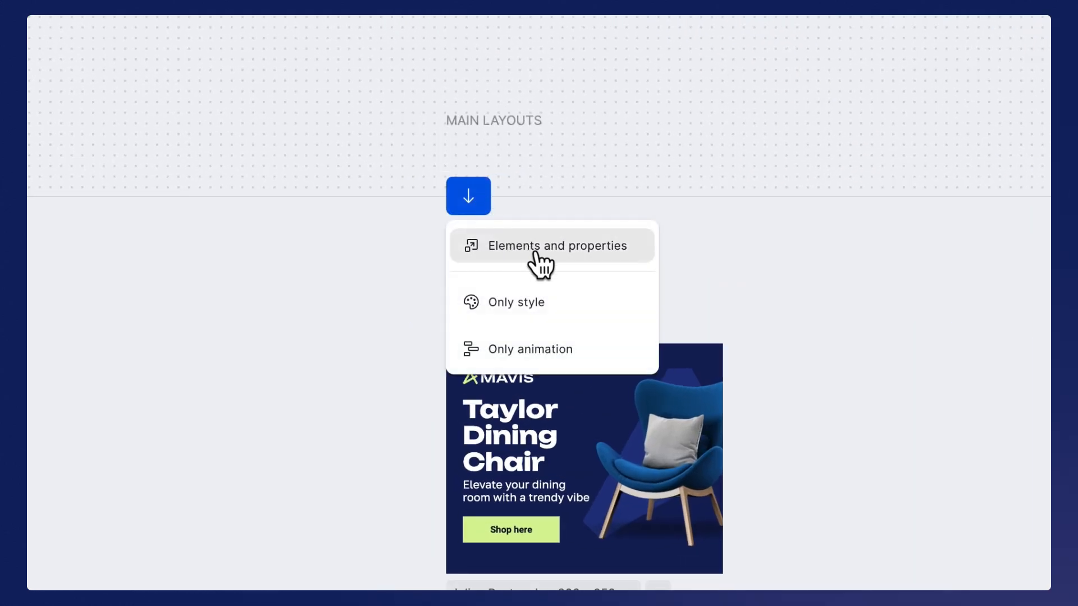
mouse_move(543, 309)
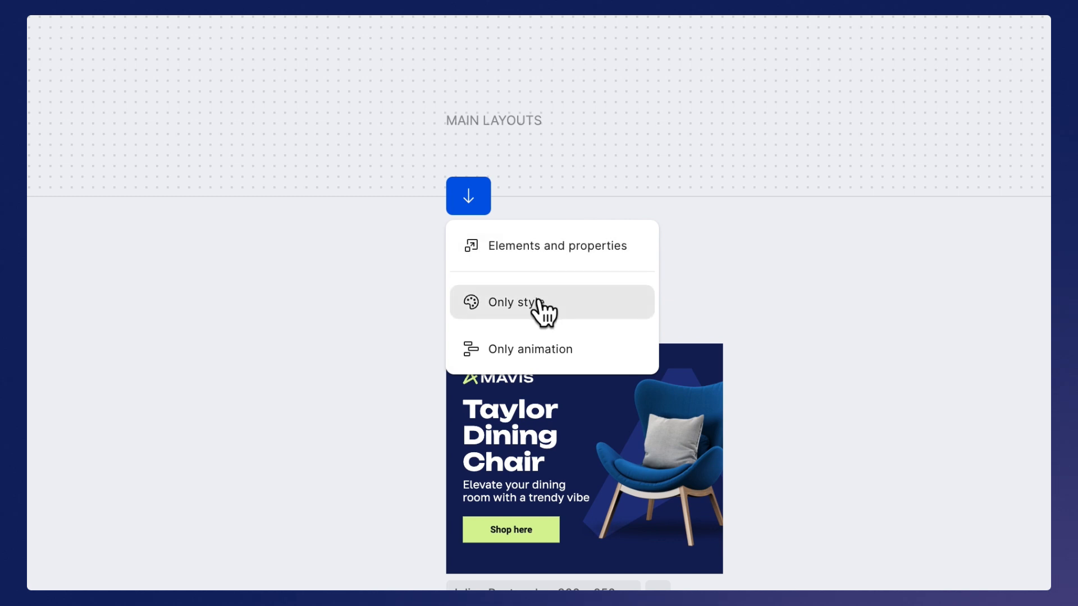
mouse_move(545, 327)
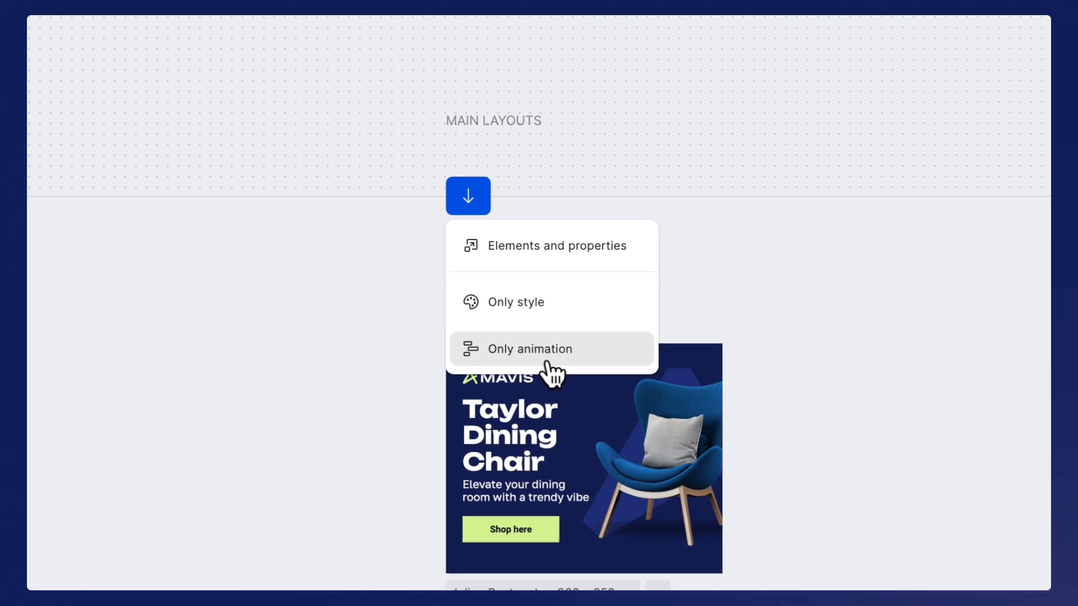
left_click(530, 349)
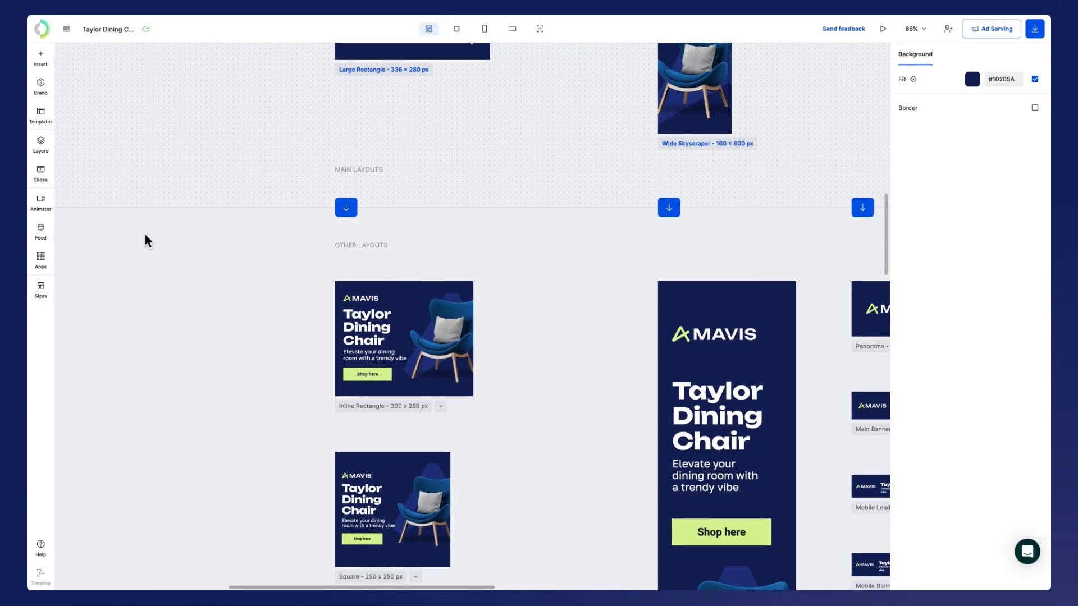
Check the 21 display sizes in the Sizes list and apply the selection
left_click(40, 290)
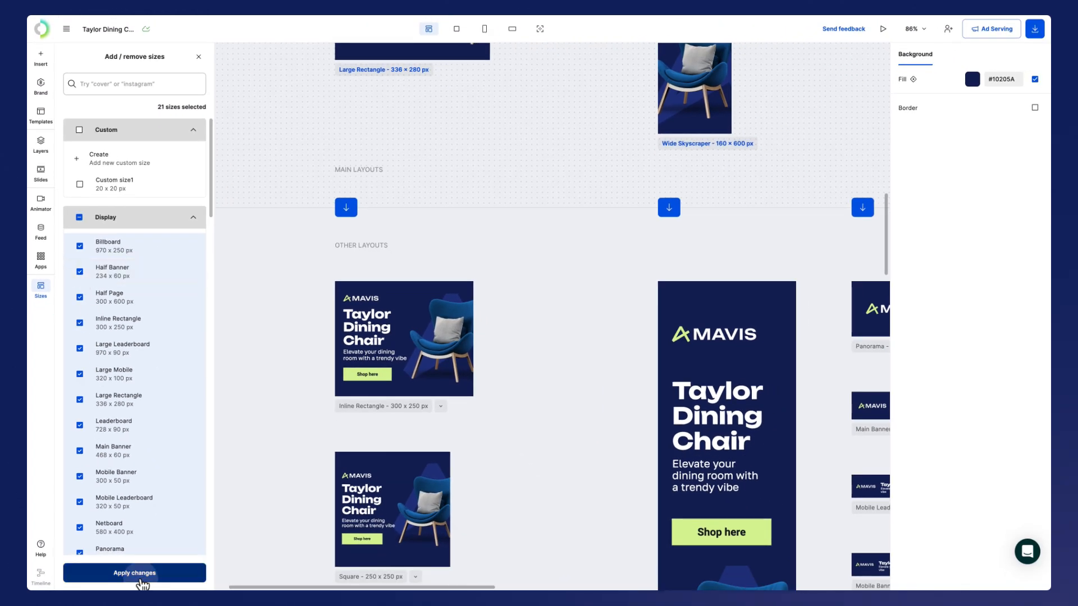
left_click(134, 573)
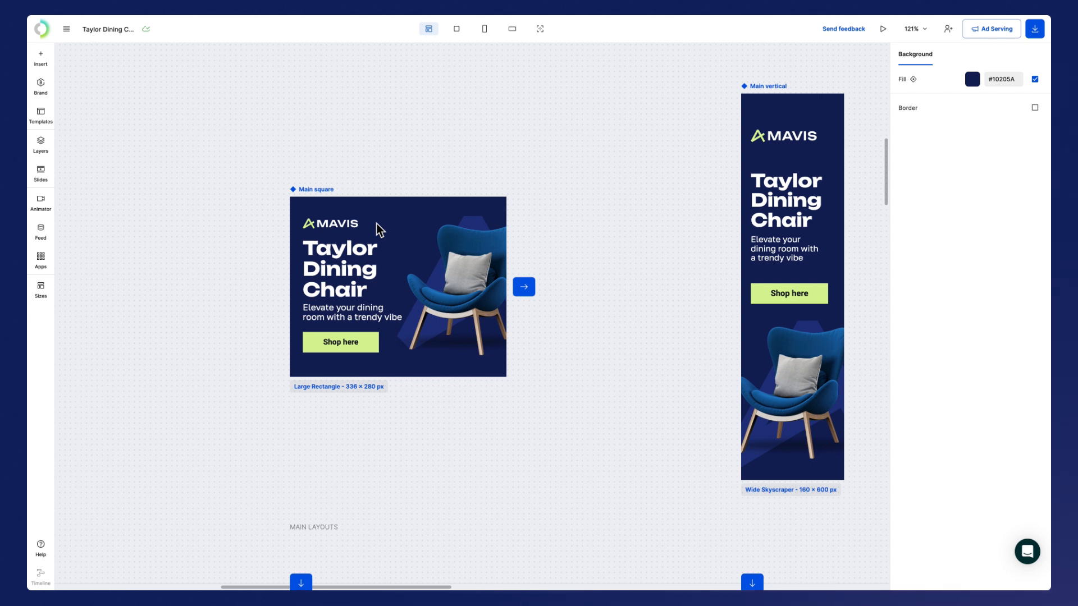
Add staggered entrance animations to the chair image, logo layers, subheading and Shop here button
left_click(540, 28)
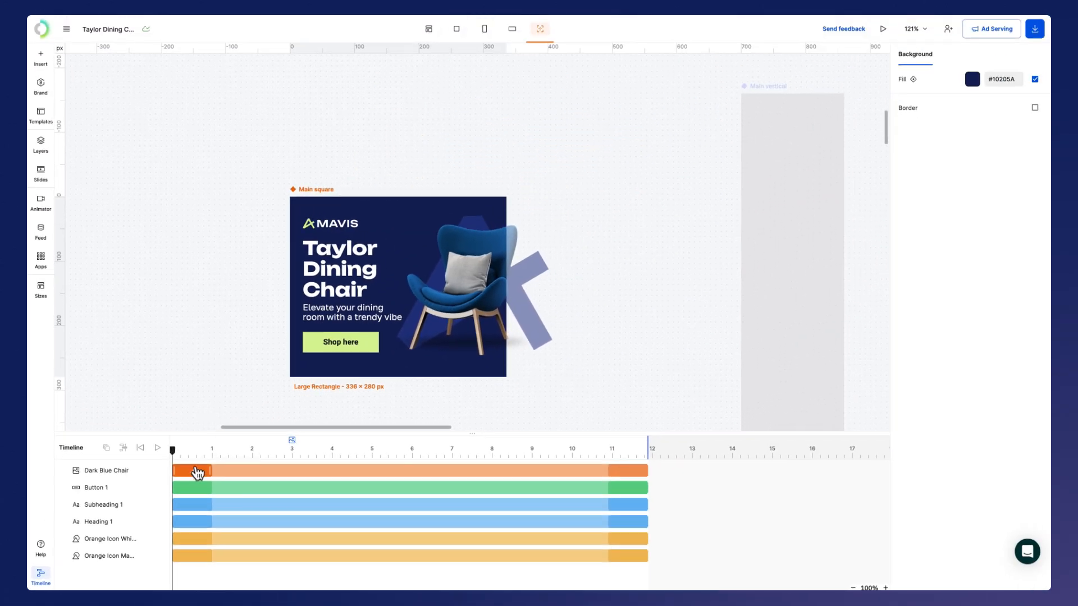
left_click(197, 470)
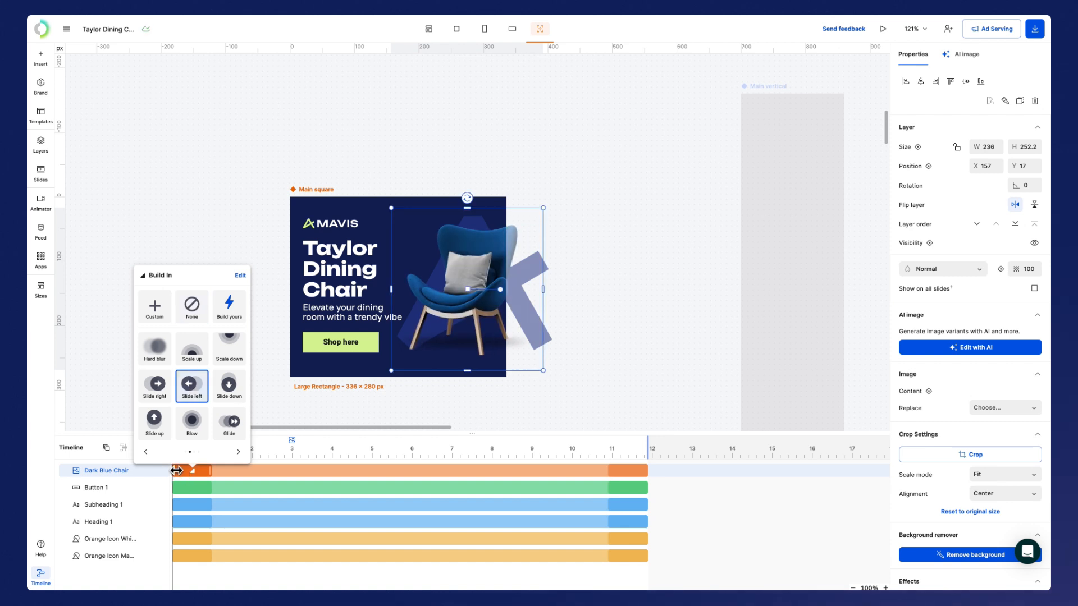
left_click(107, 539)
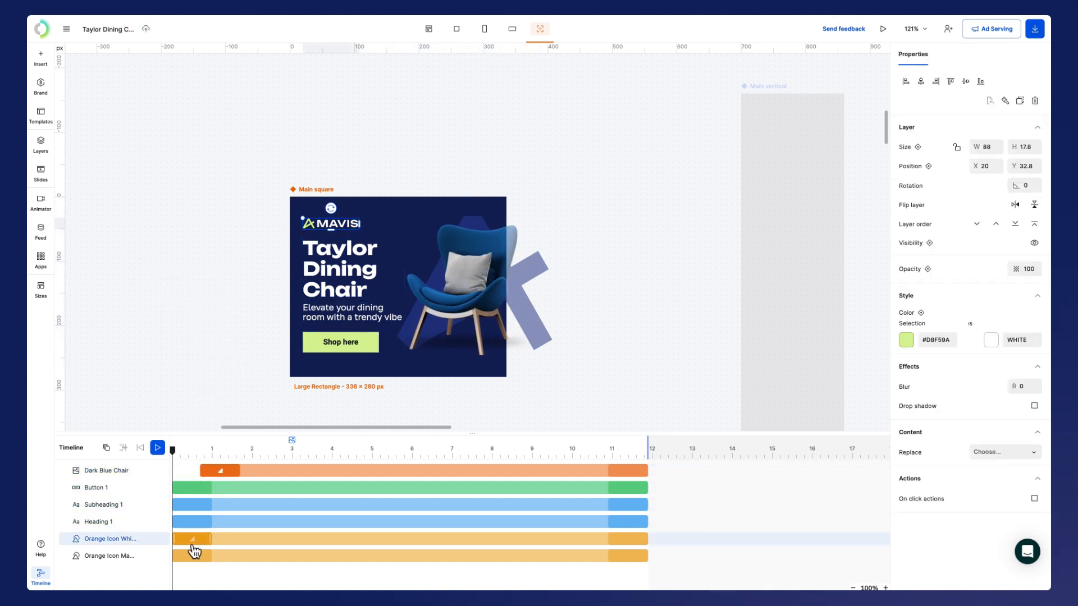
left_click(193, 541)
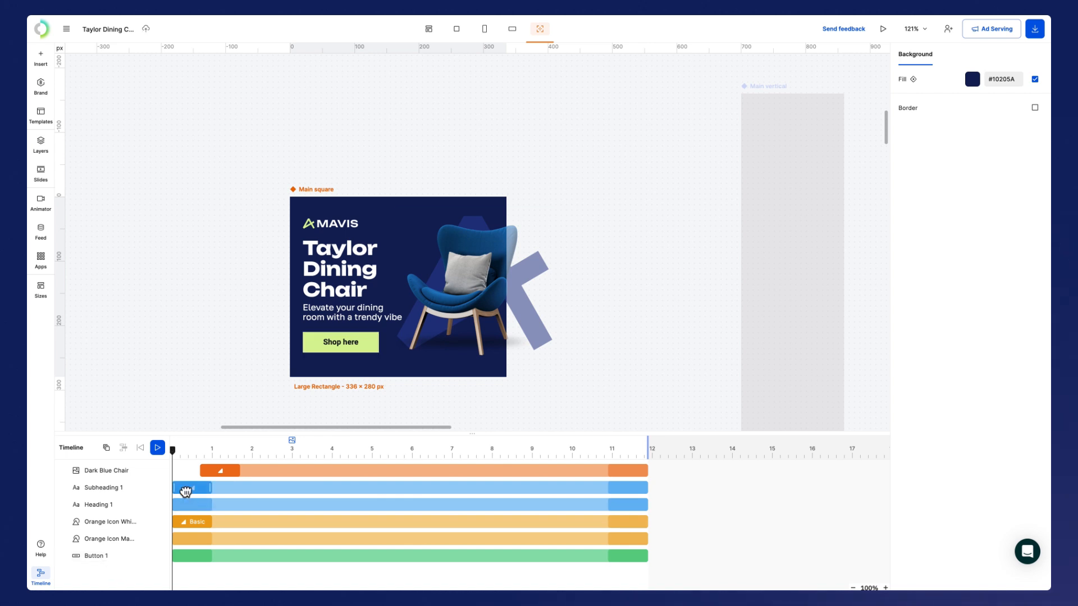
left_click(96, 505)
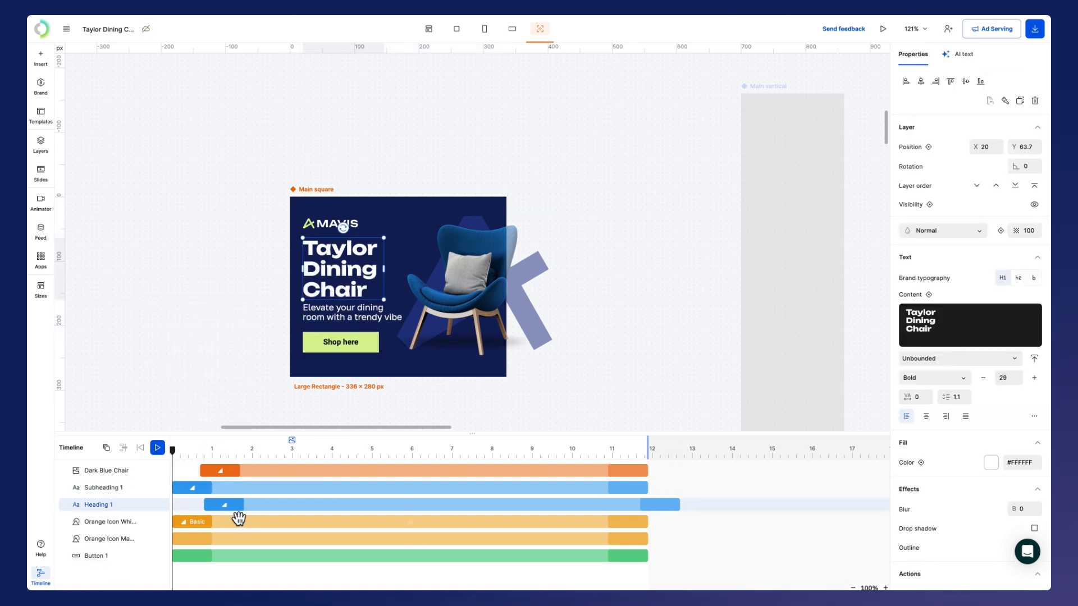
left_click(107, 522)
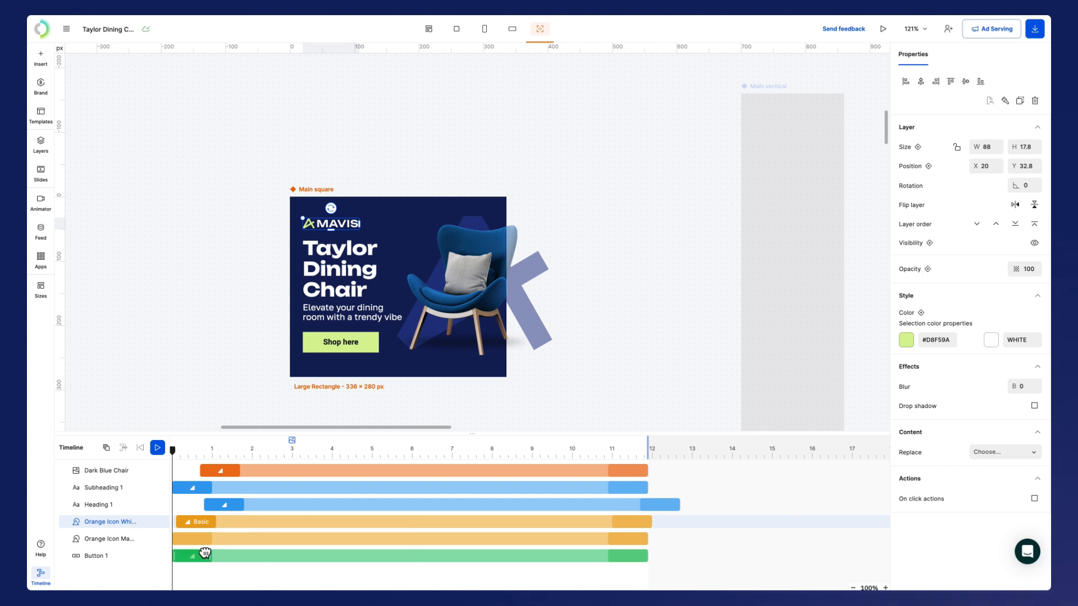
left_click(96, 555)
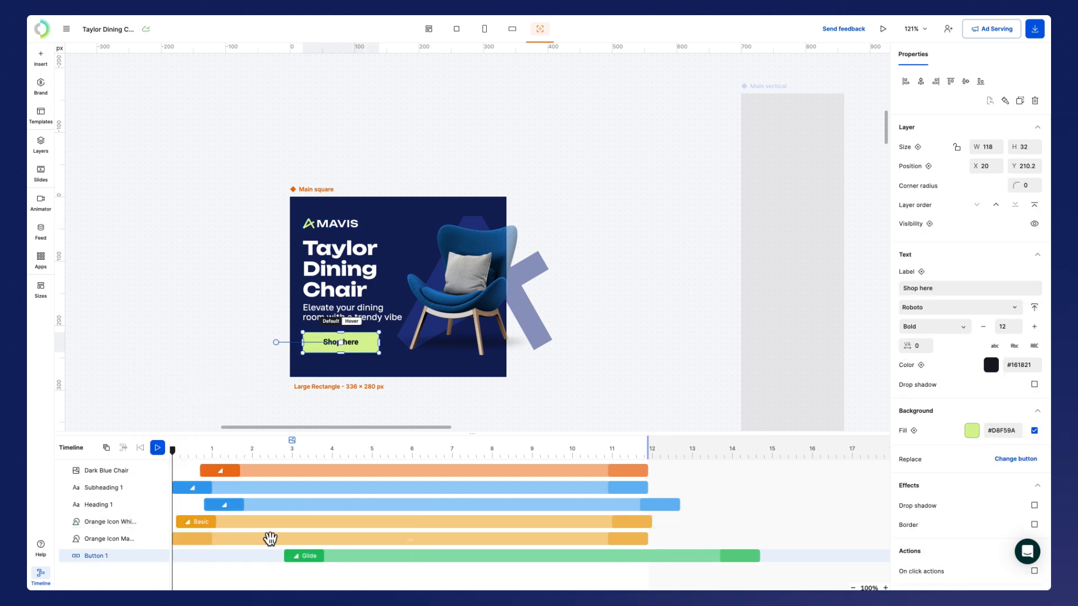
Preview the square ad's animation, then push main layout changes to the other layouts
left_click(157, 448)
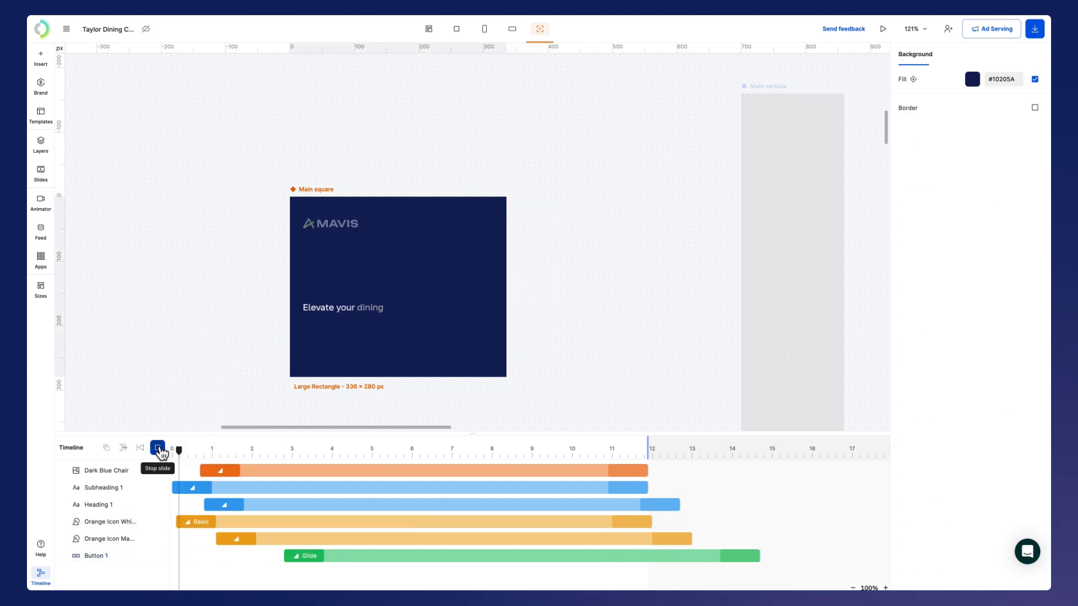
left_click(157, 448)
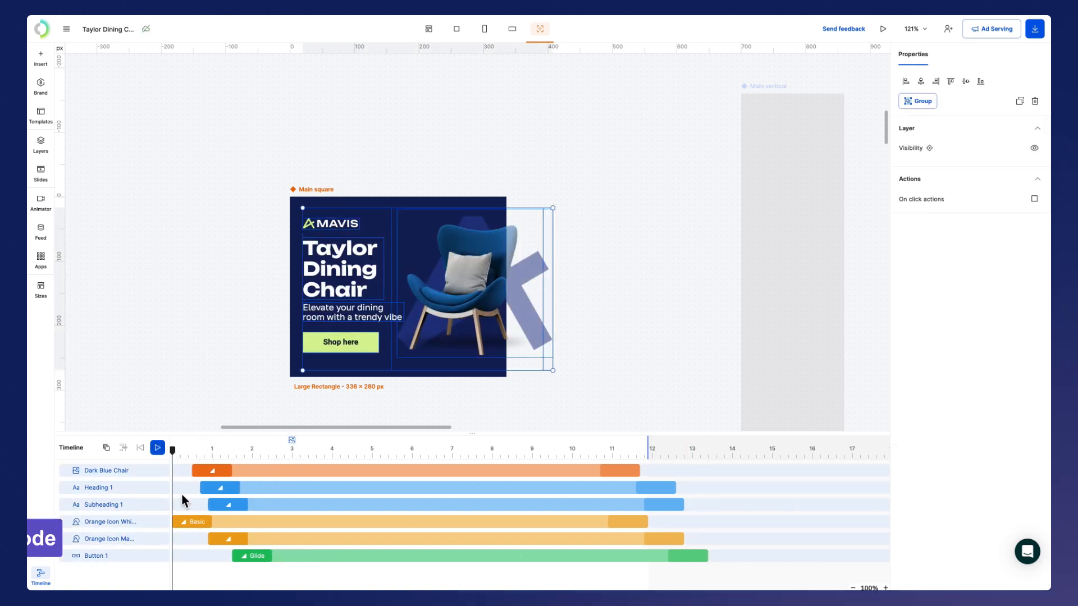
left_click(428, 29)
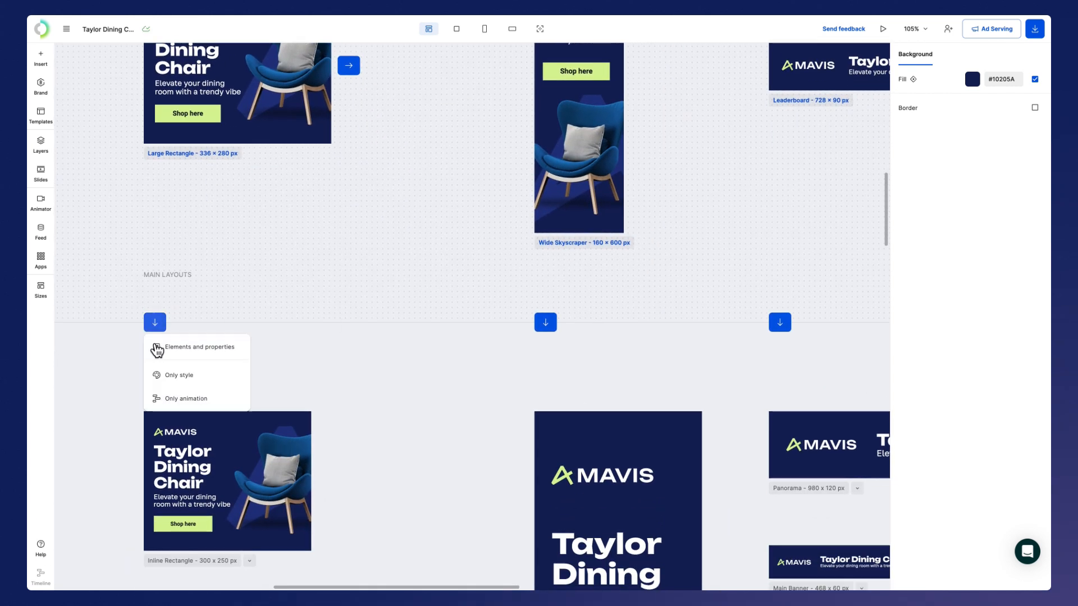
left_click(184, 398)
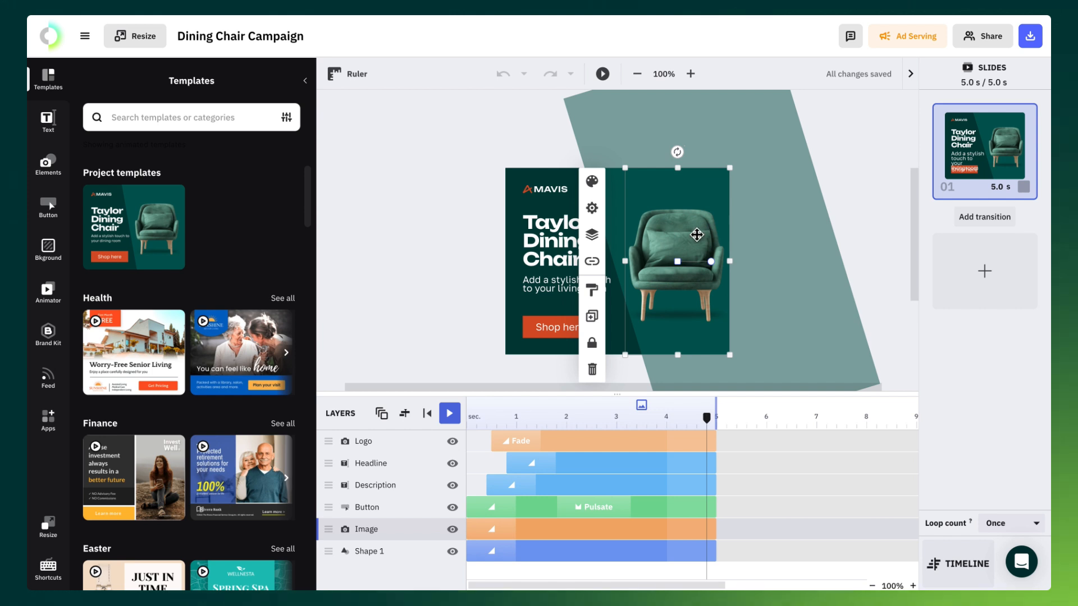
mouse_move(843, 523)
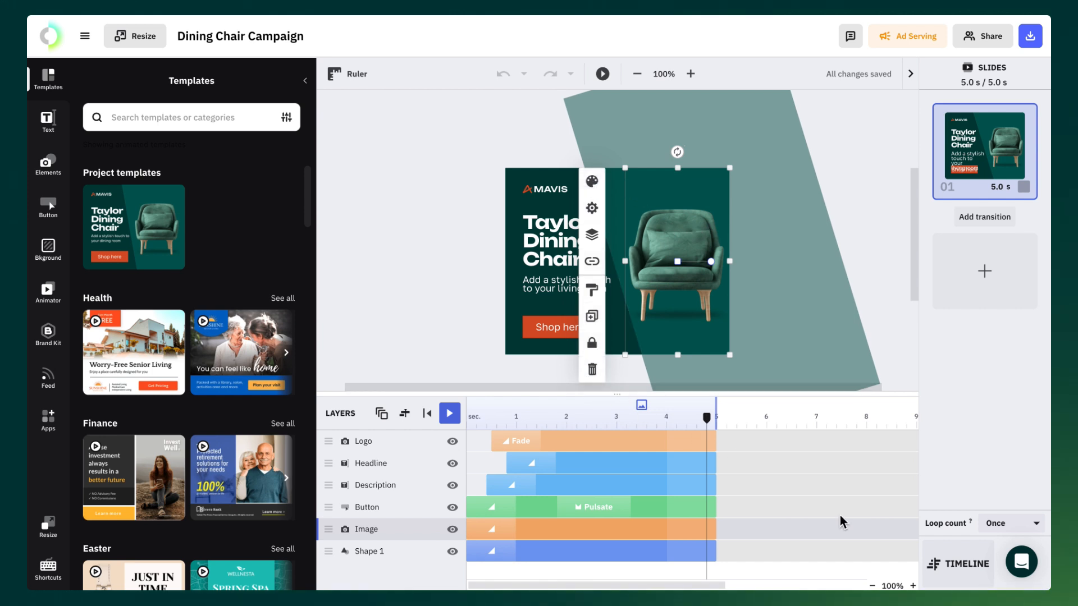
left_click(959, 74)
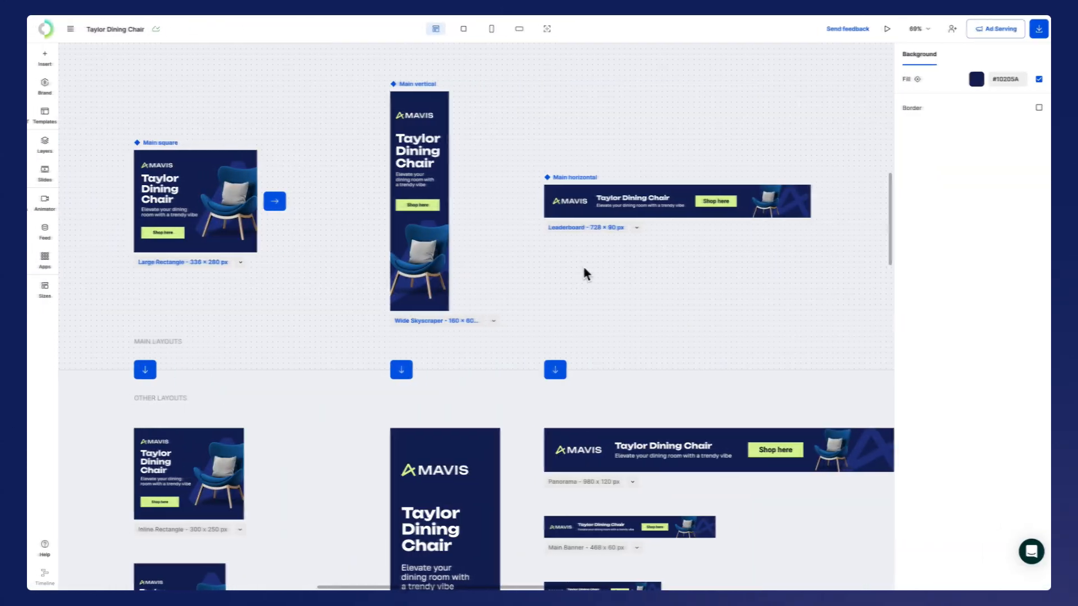
Set the background fill to dark green and the triangle accent to lime
left_click(976, 79)
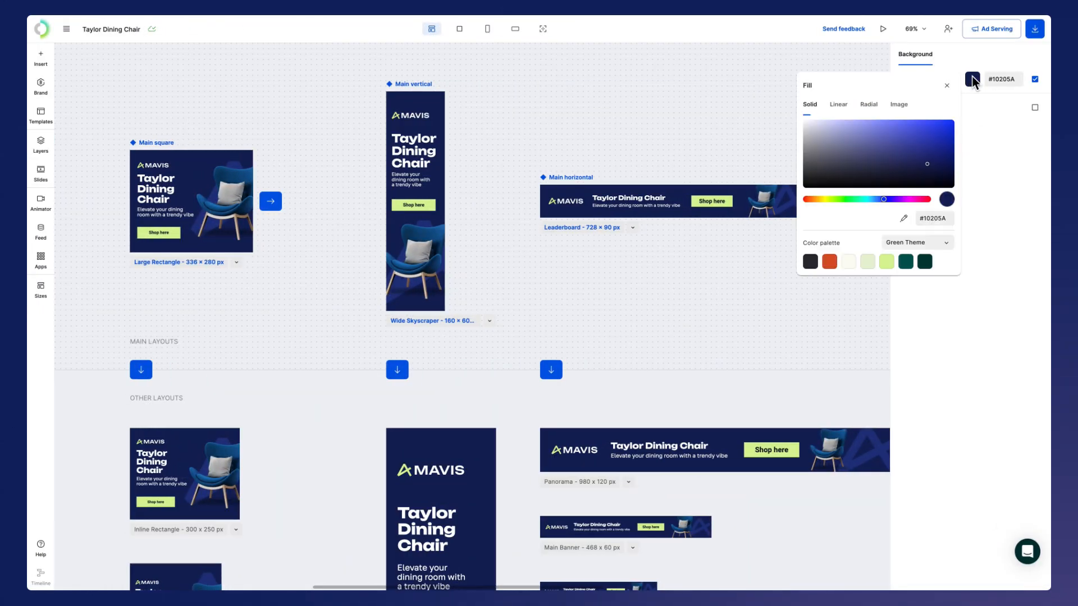
left_click(924, 261)
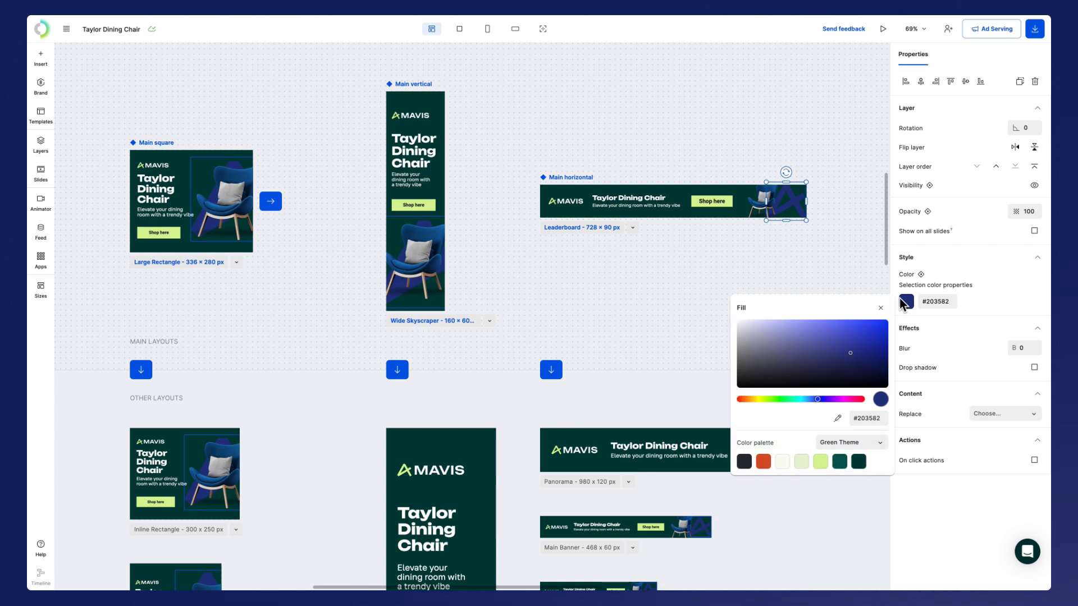
left_click(819, 462)
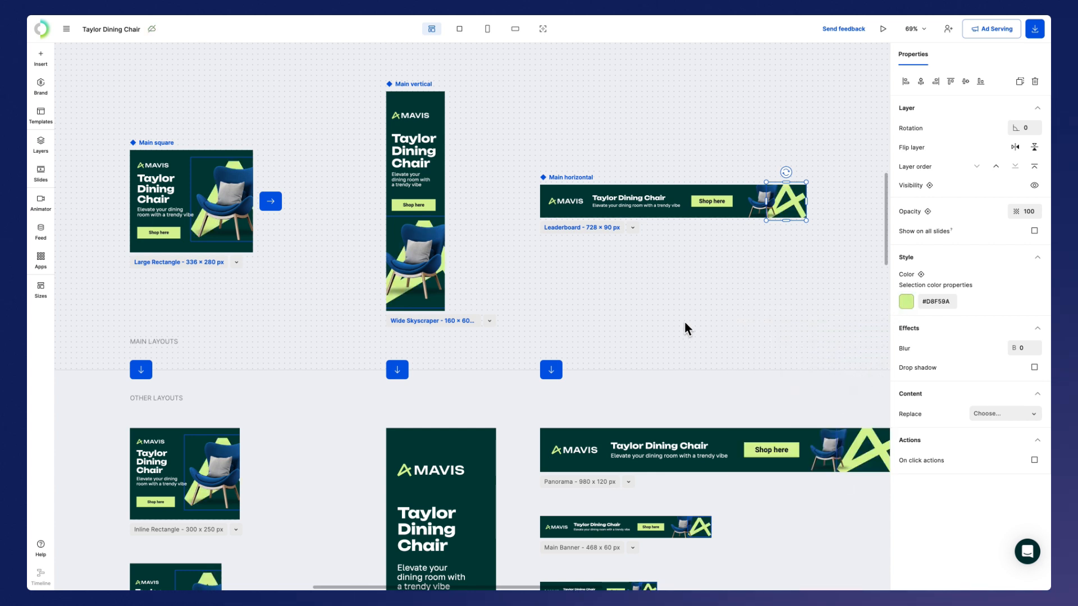
Enlarge the vertical ad's headline and make it extra-bold
left_click(414, 151)
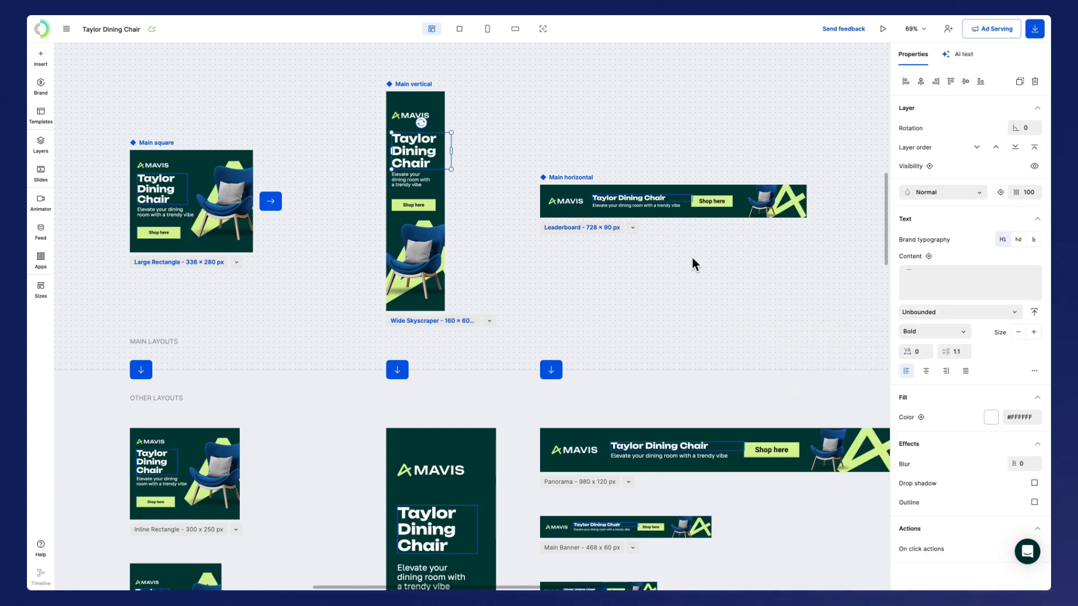
mouse_move(1033, 337)
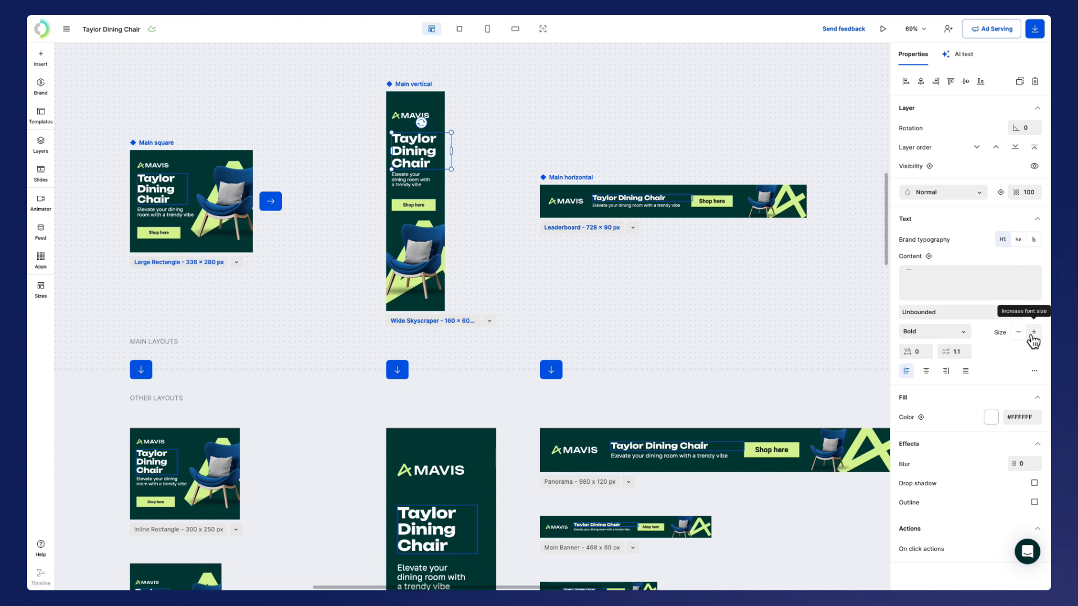
left_click(934, 331)
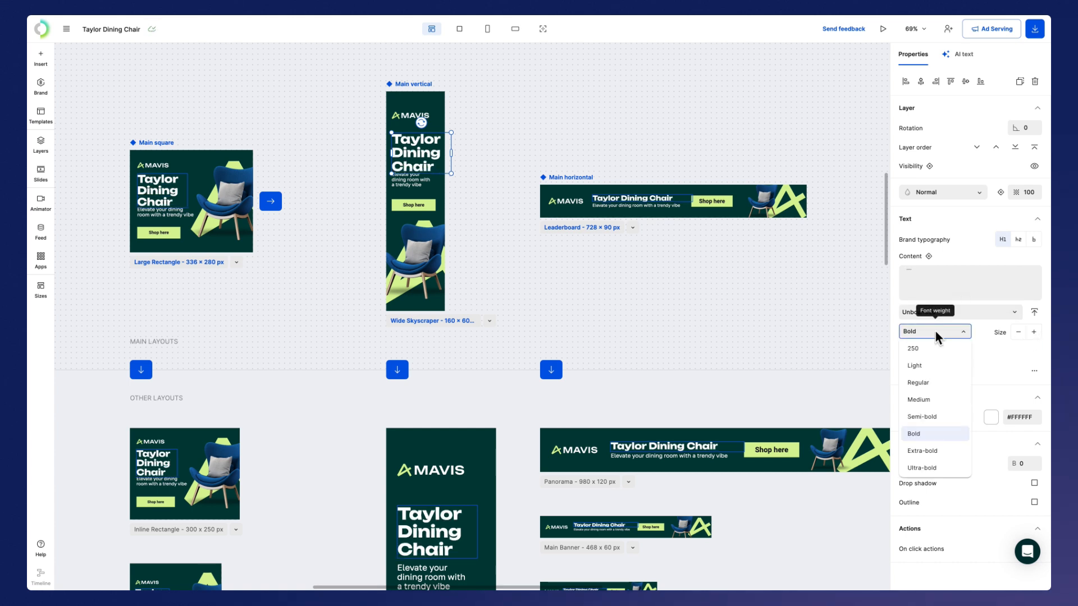
left_click(921, 451)
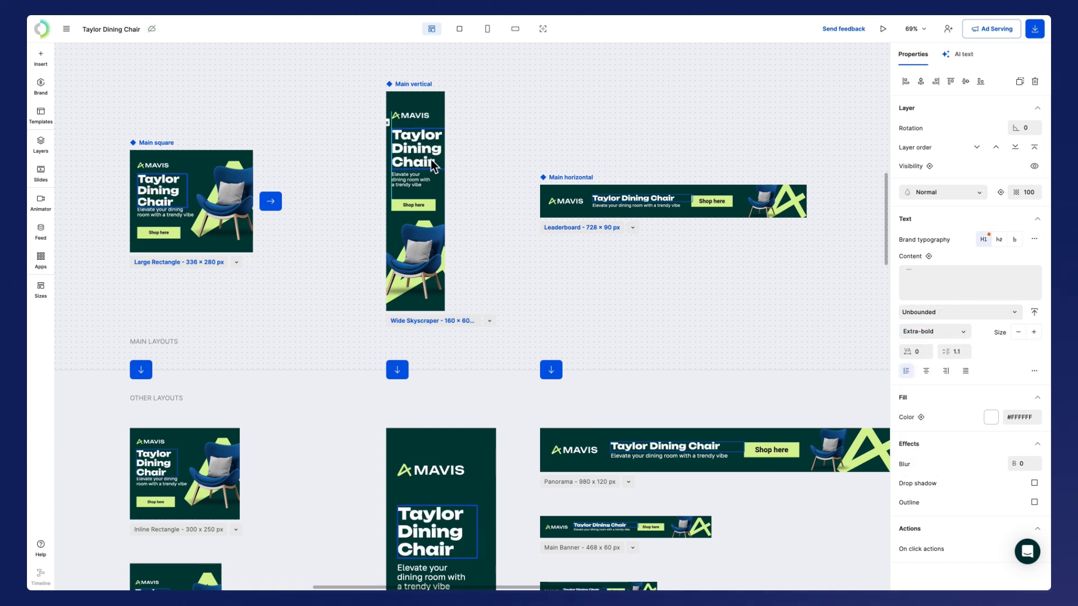
left_click(509, 250)
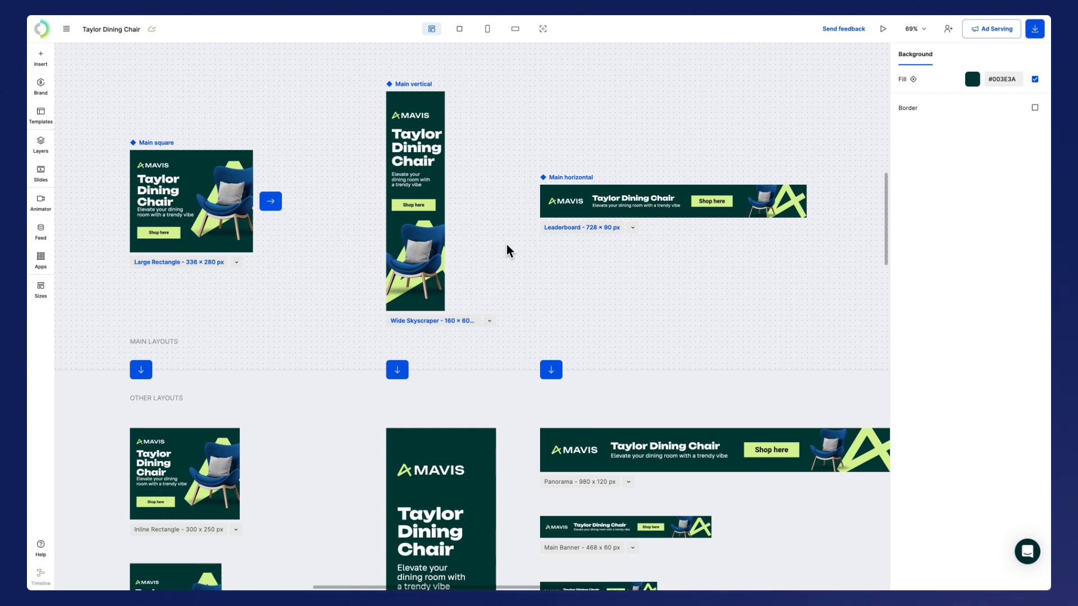
left_click(532, 35)
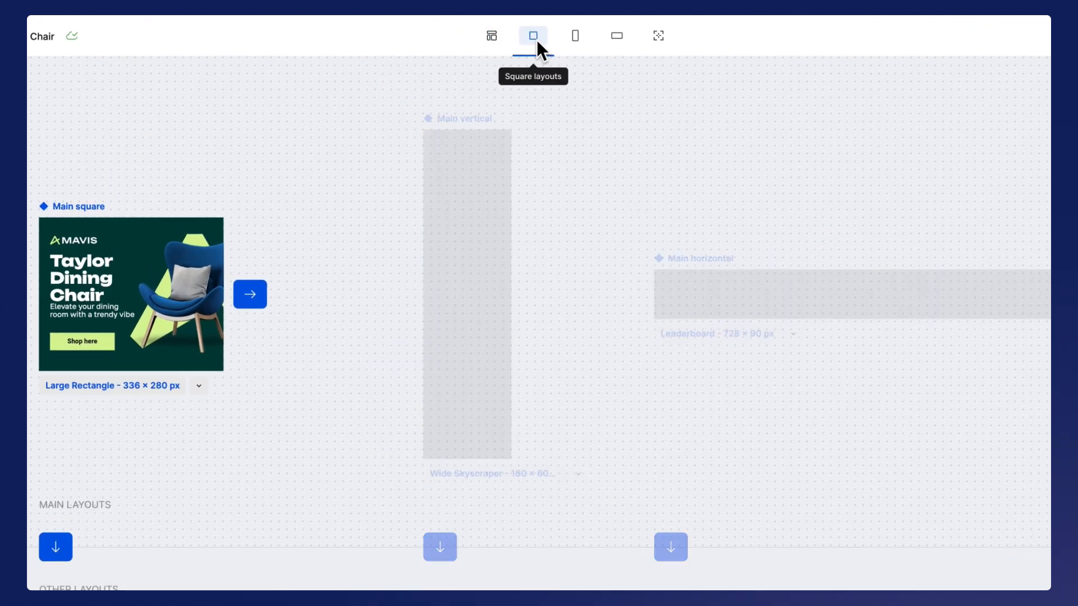
left_click(575, 35)
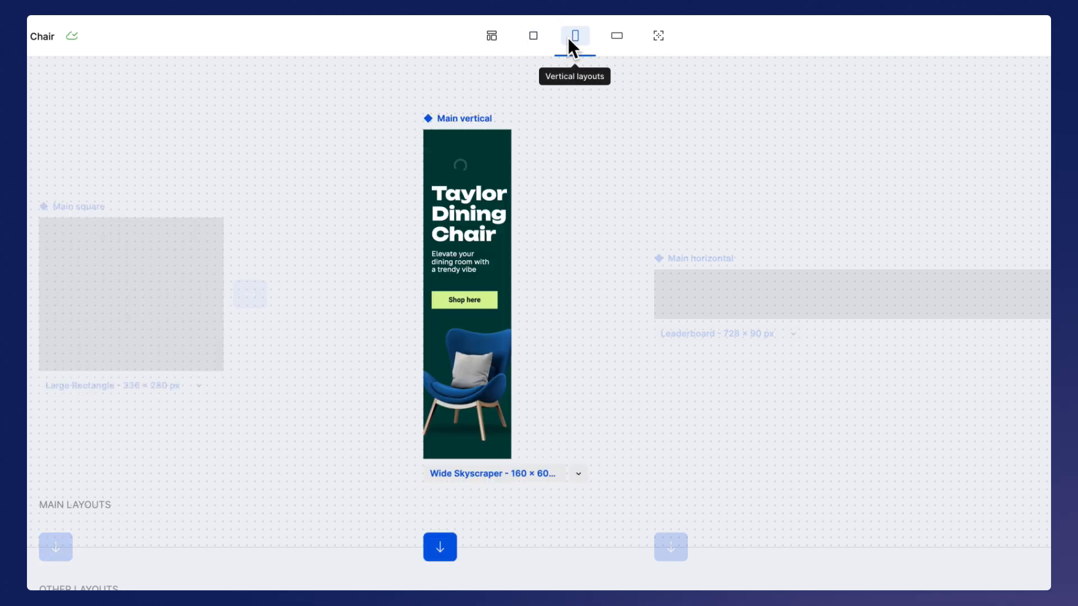
left_click(605, 35)
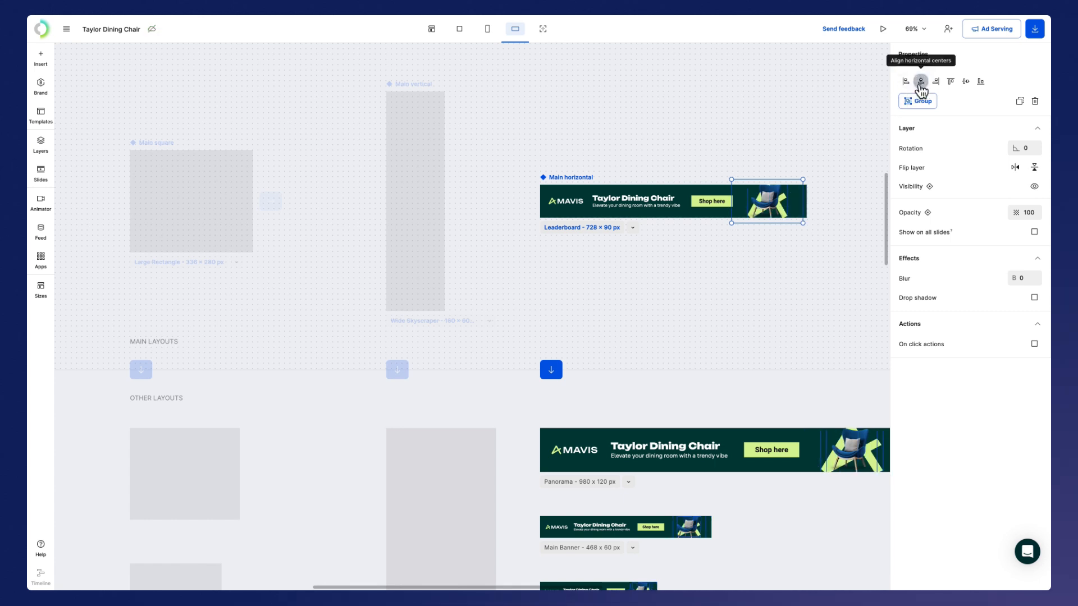
mouse_move(675, 117)
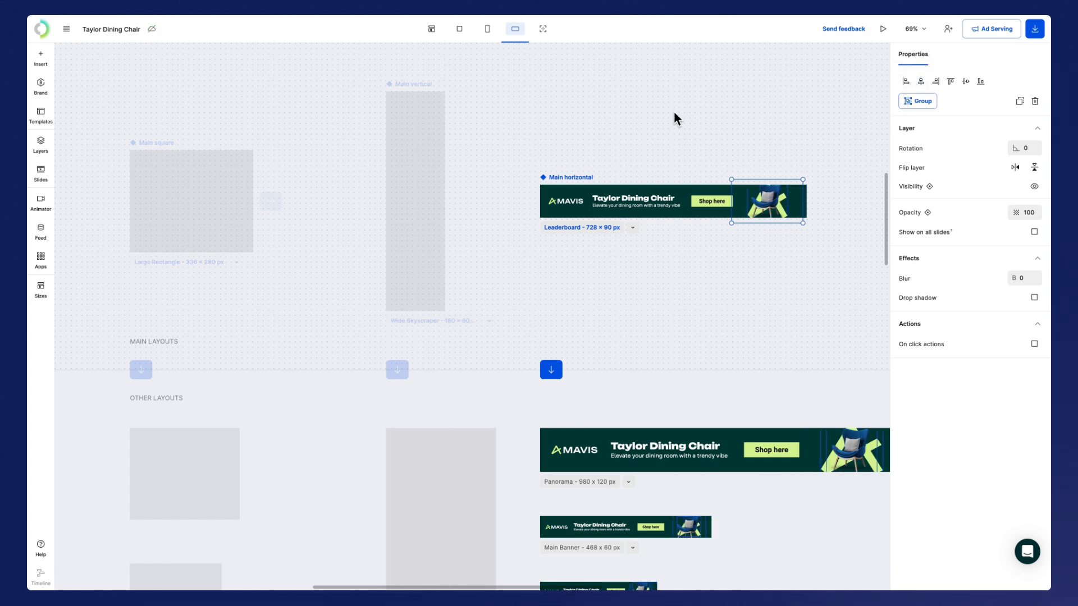
left_click(432, 28)
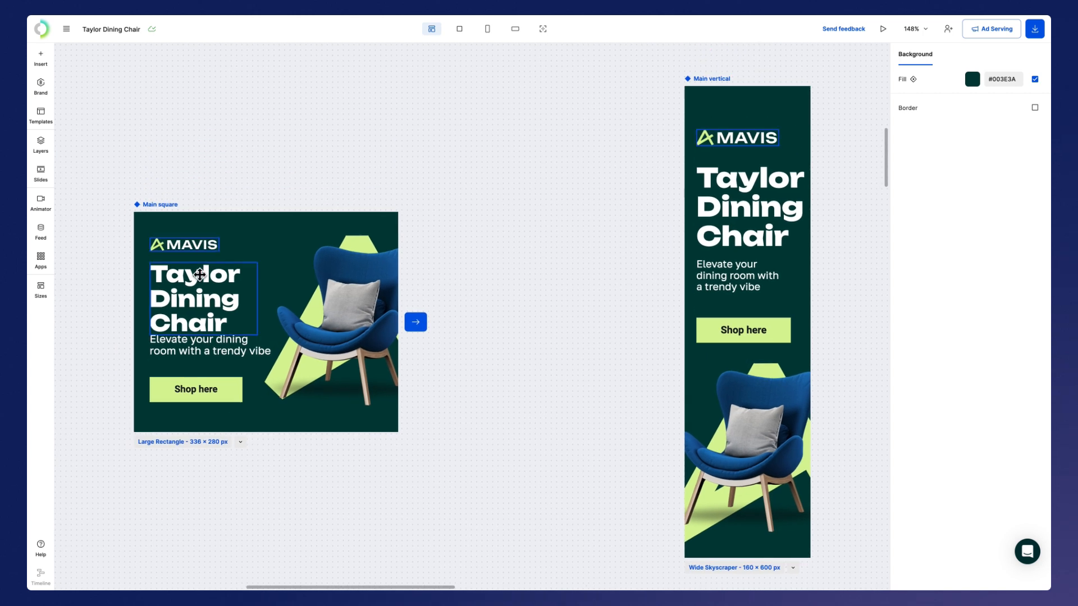
Use AI to make the vertical ad's description casual and shorter: 'Upgrade your dining room with class.'
left_click(208, 345)
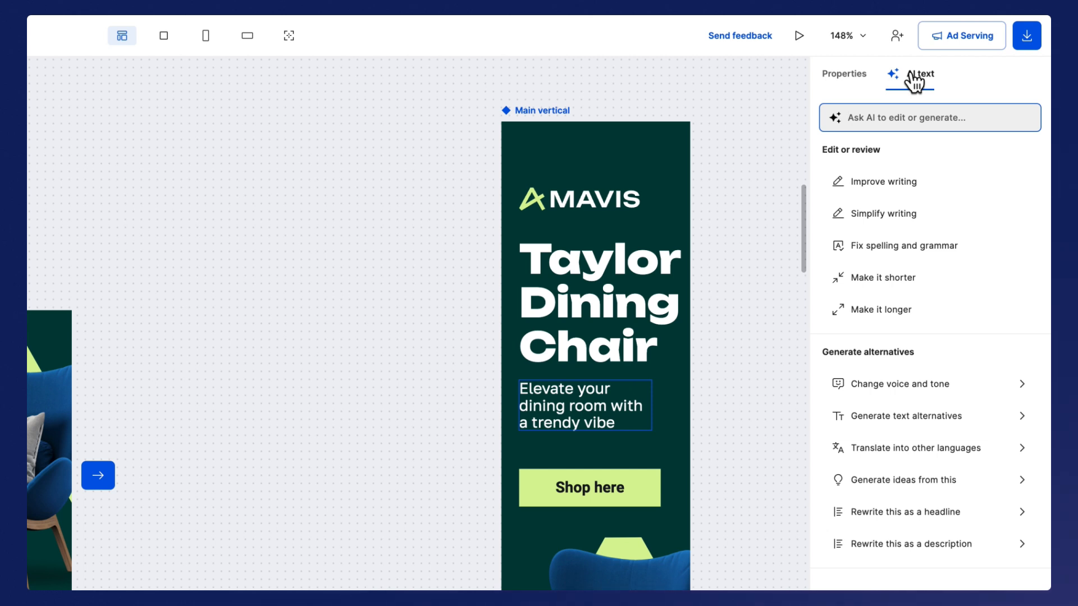
mouse_move(928, 181)
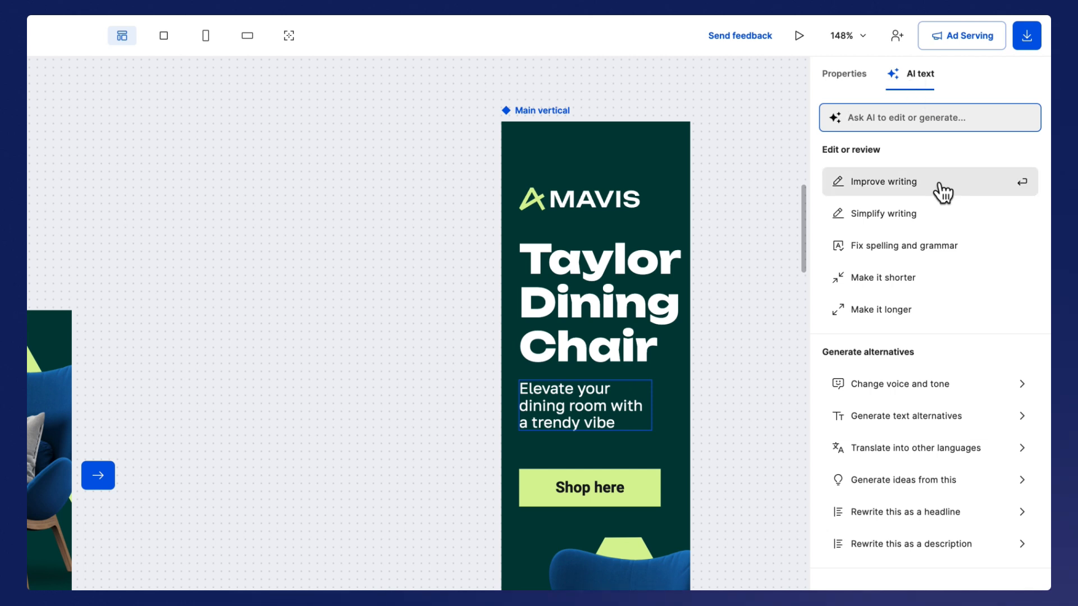
mouse_move(943, 282)
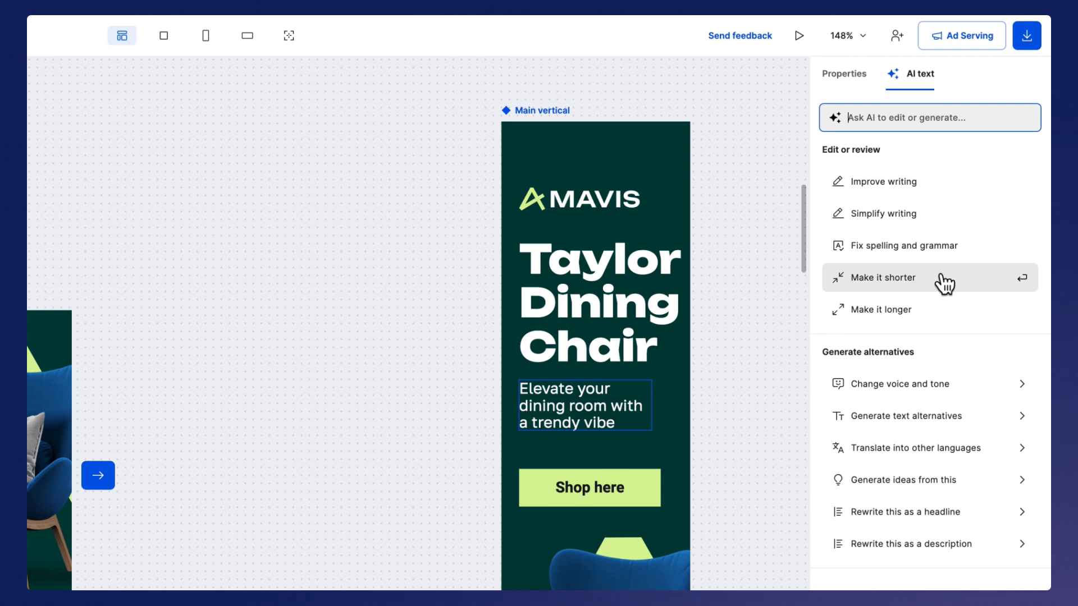
left_click(898, 384)
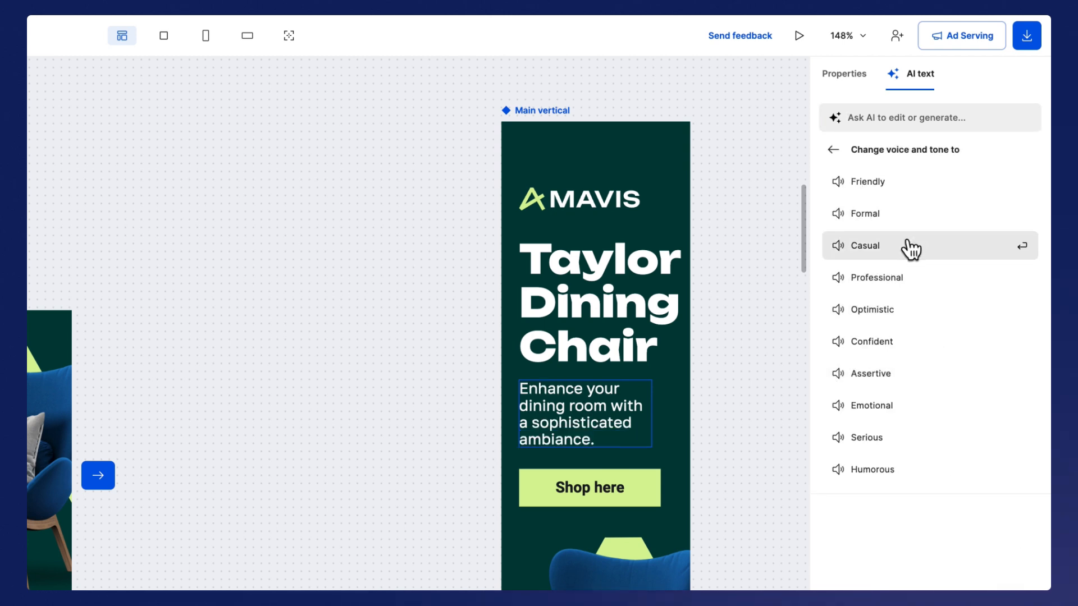
left_click(867, 245)
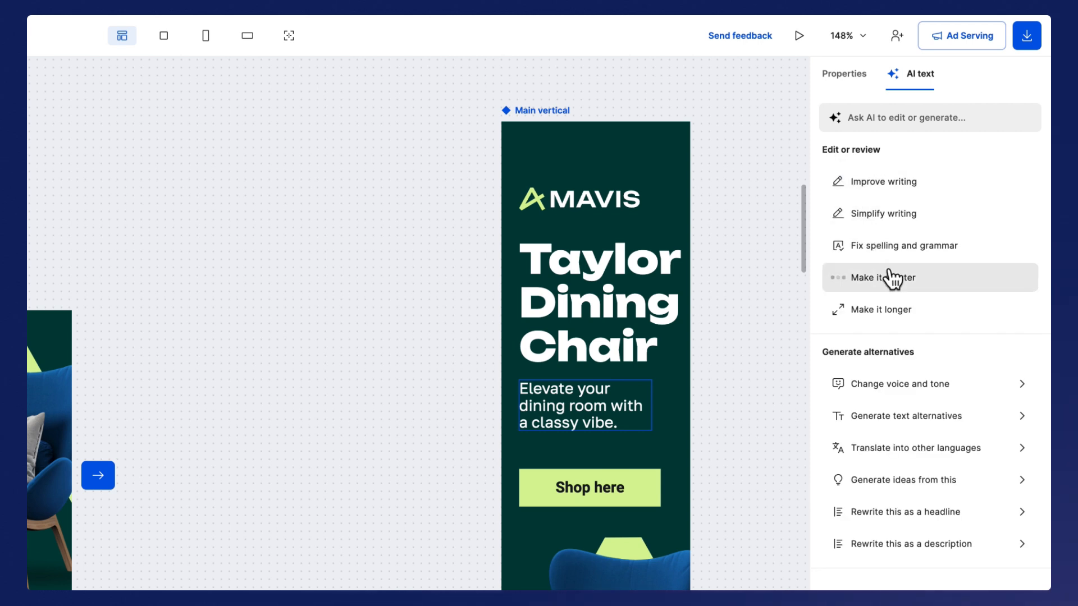
left_click(883, 277)
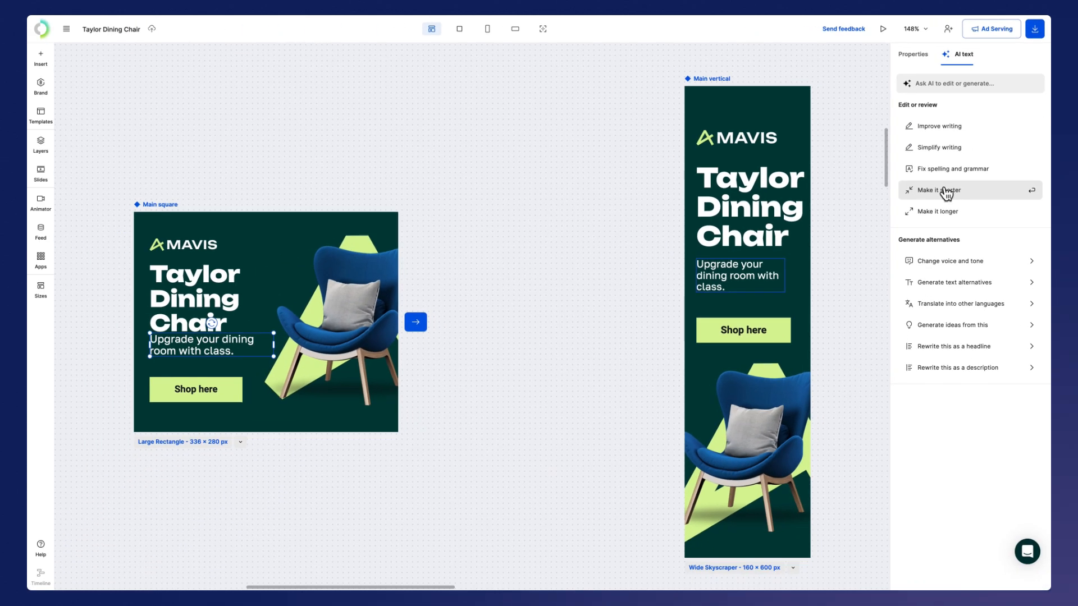
left_click(357, 276)
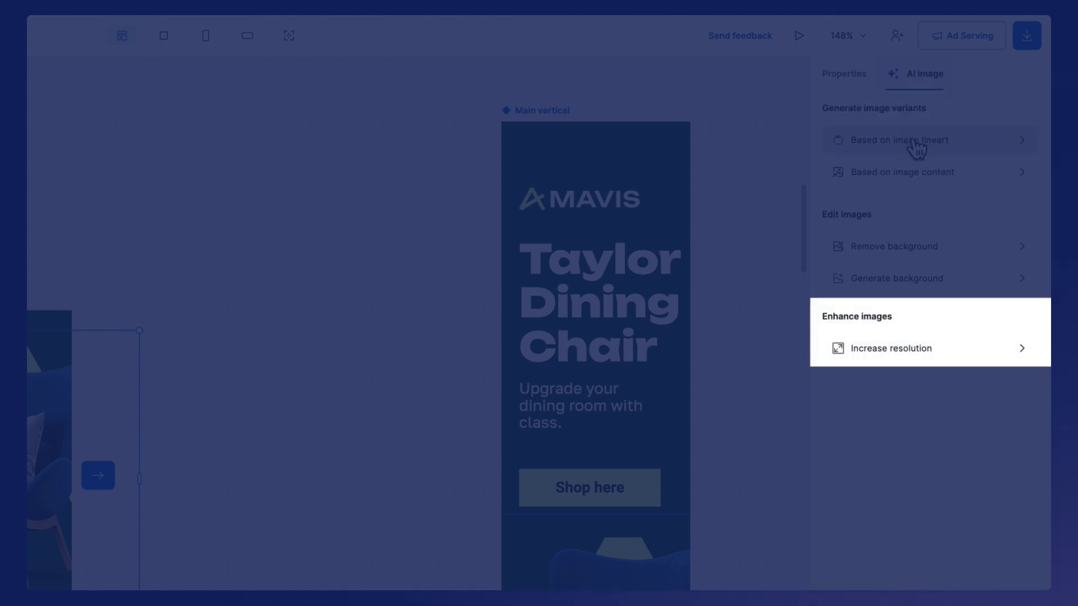
Generate a 'dark green armchair' from the chair's lineart, use it, and remove its background
left_click(897, 140)
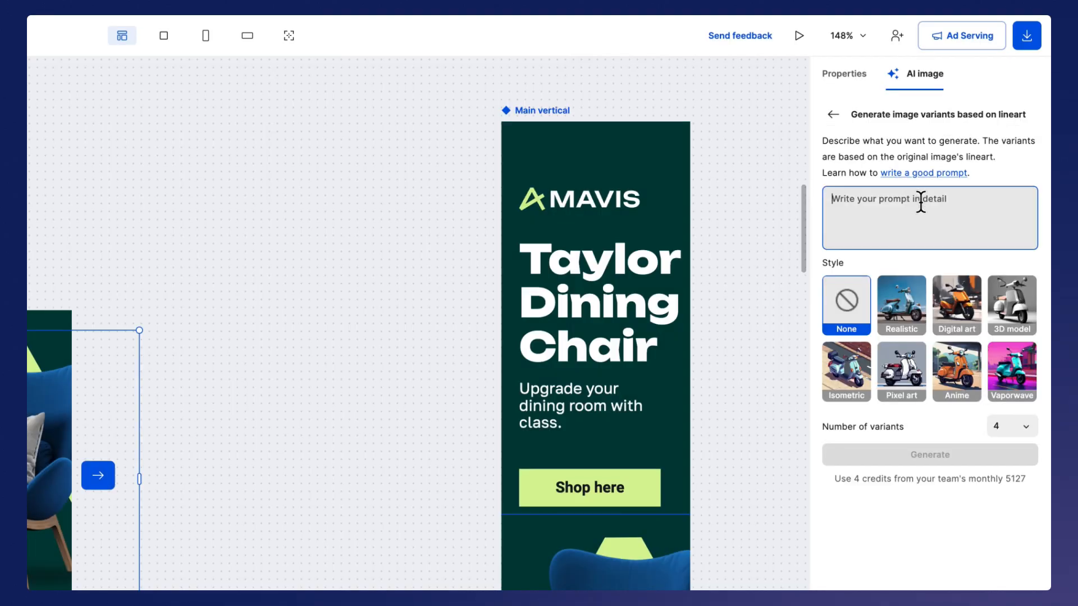
type("dark green armchair")
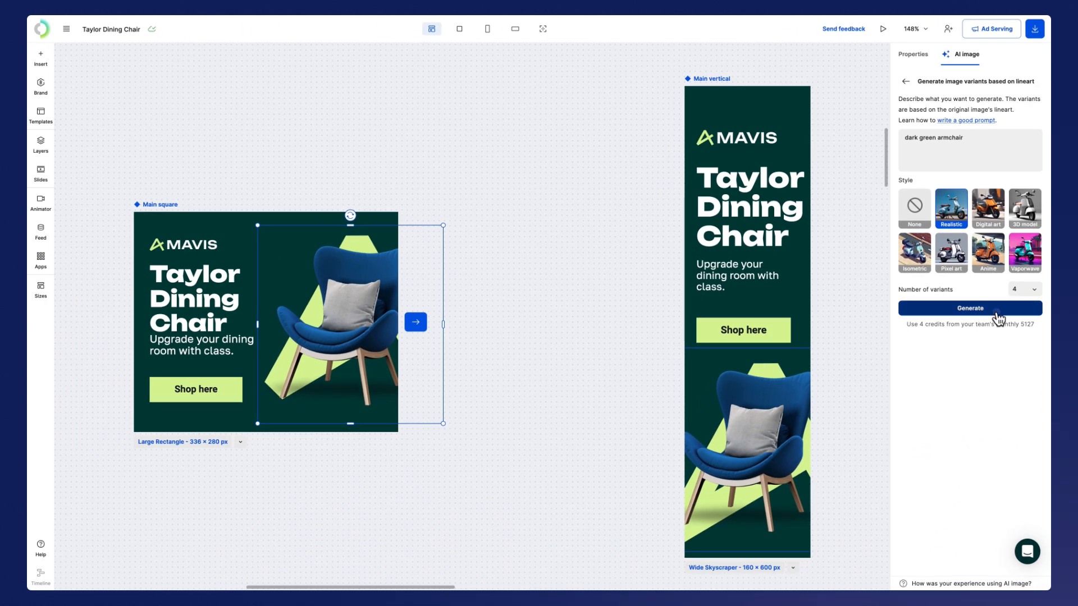
left_click(970, 307)
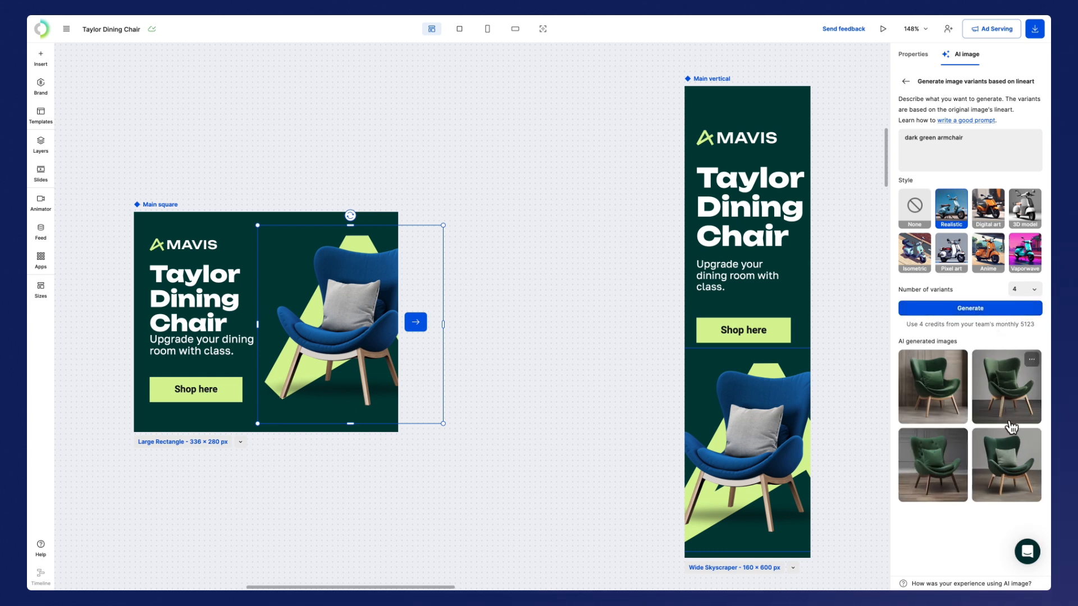
left_click(932, 386)
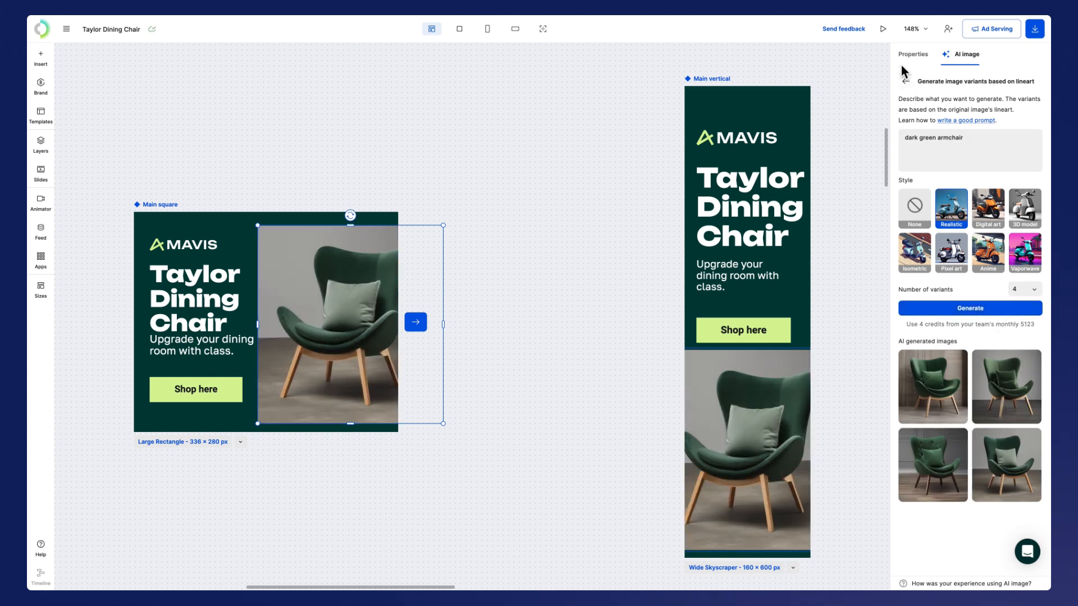
left_click(907, 77)
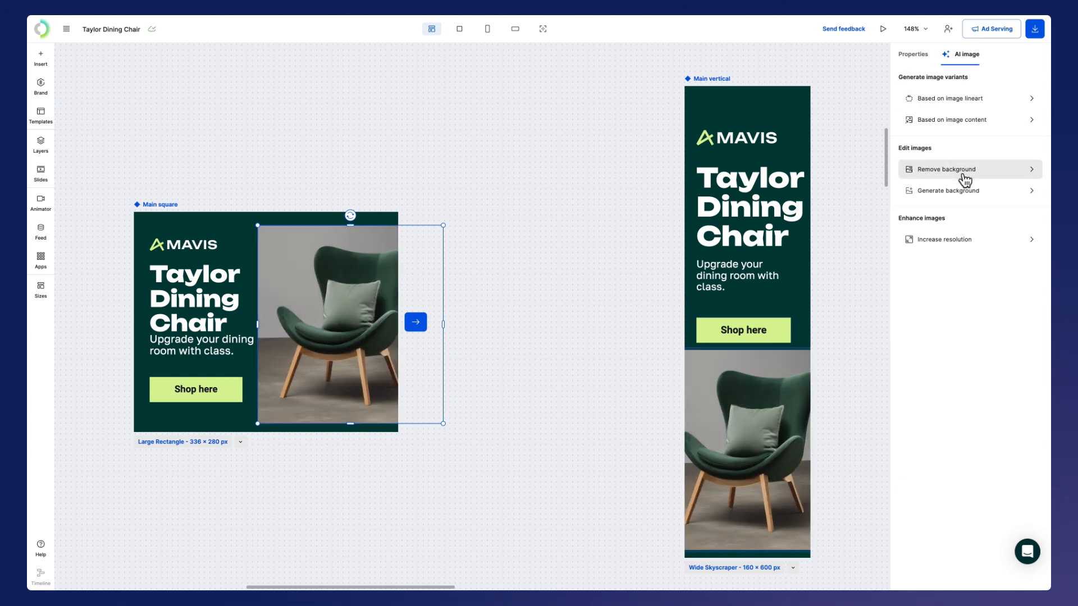
left_click(949, 169)
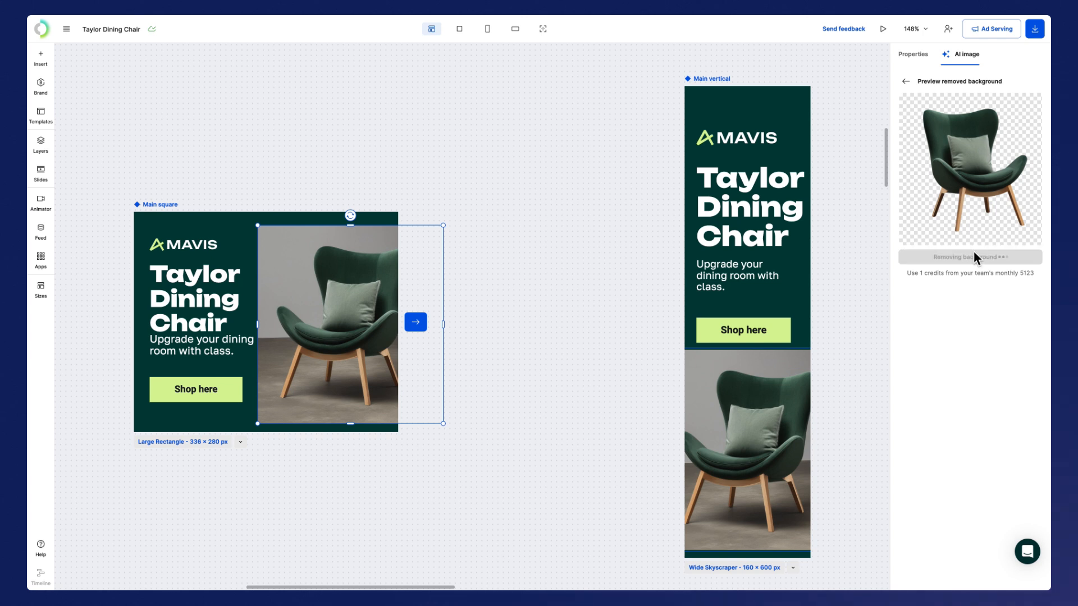